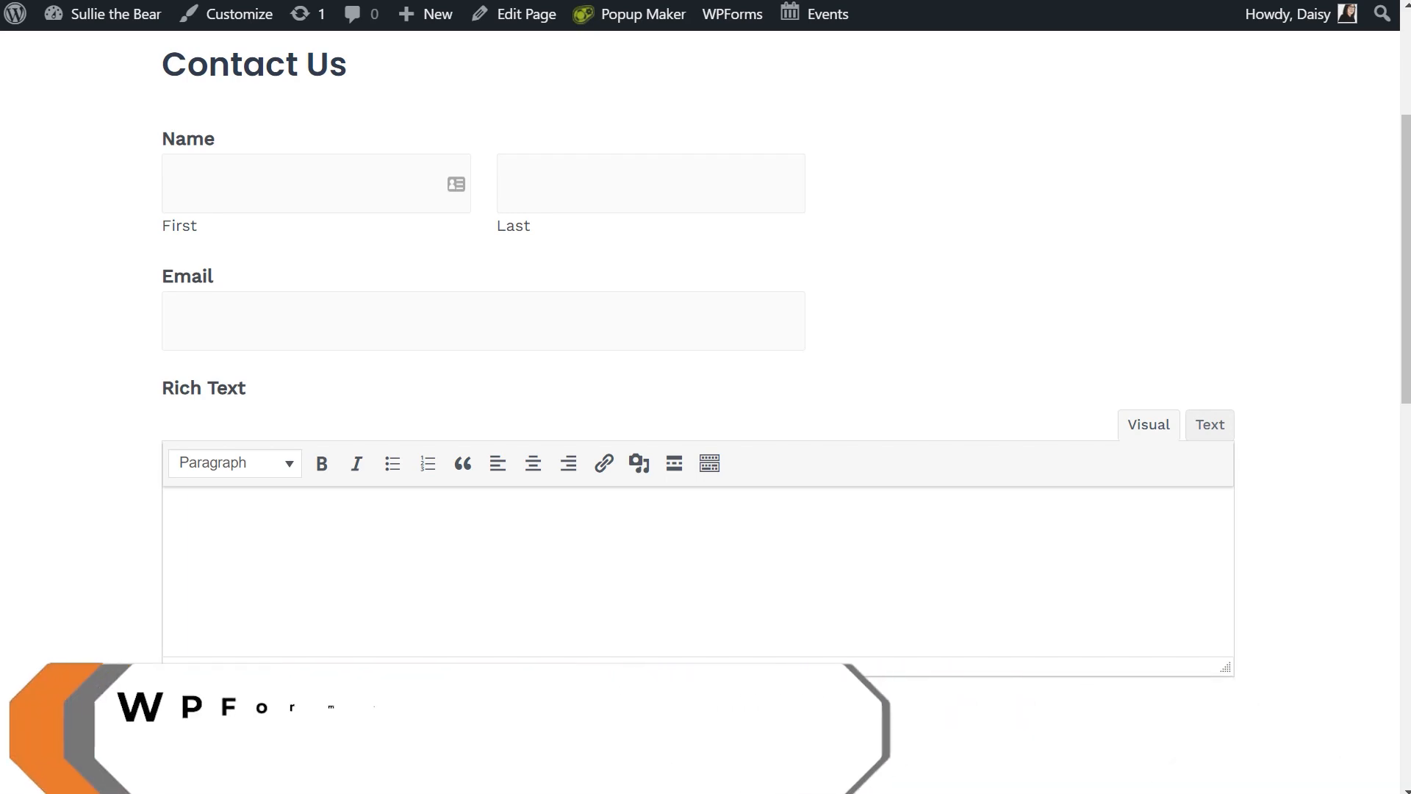
mouse_move(350, 162)
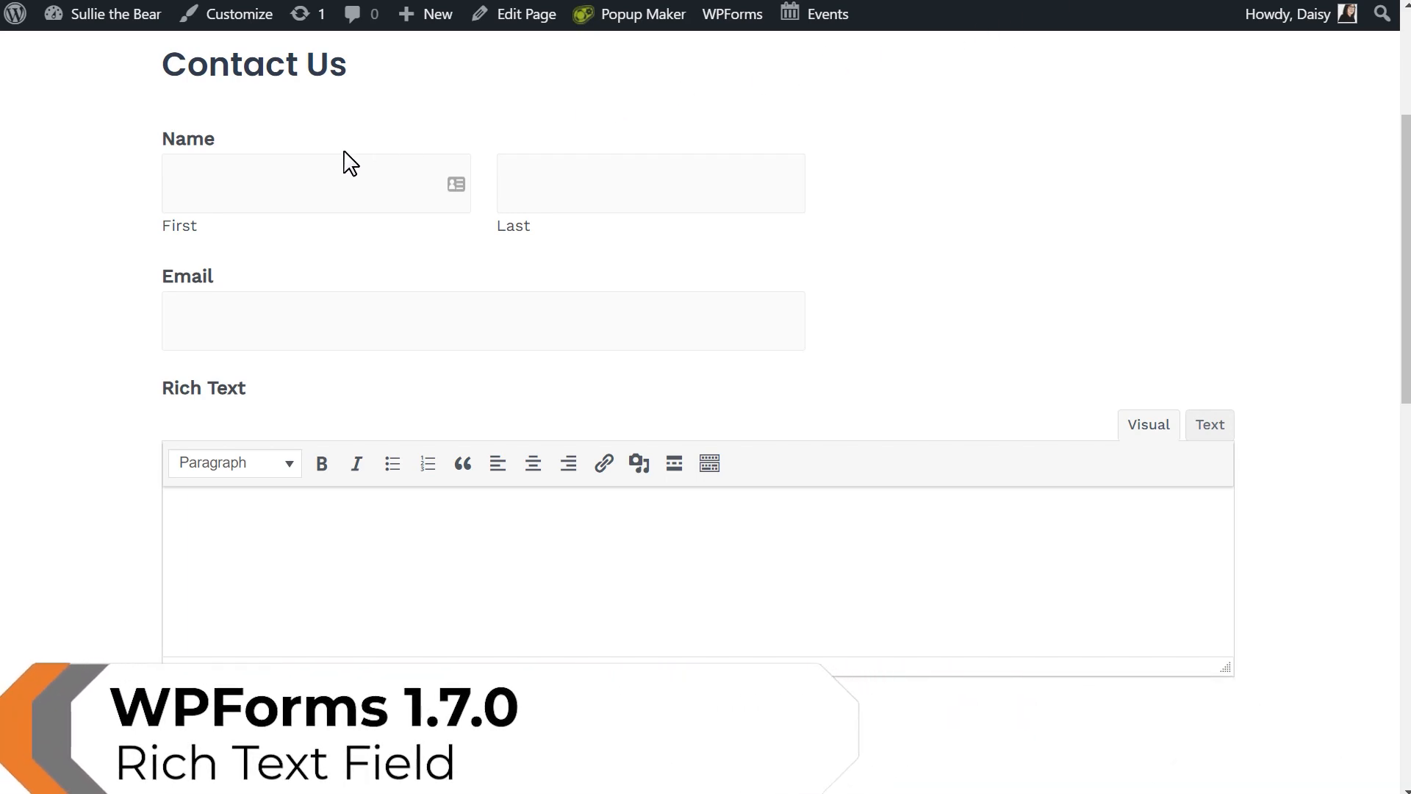
text(Sullie)
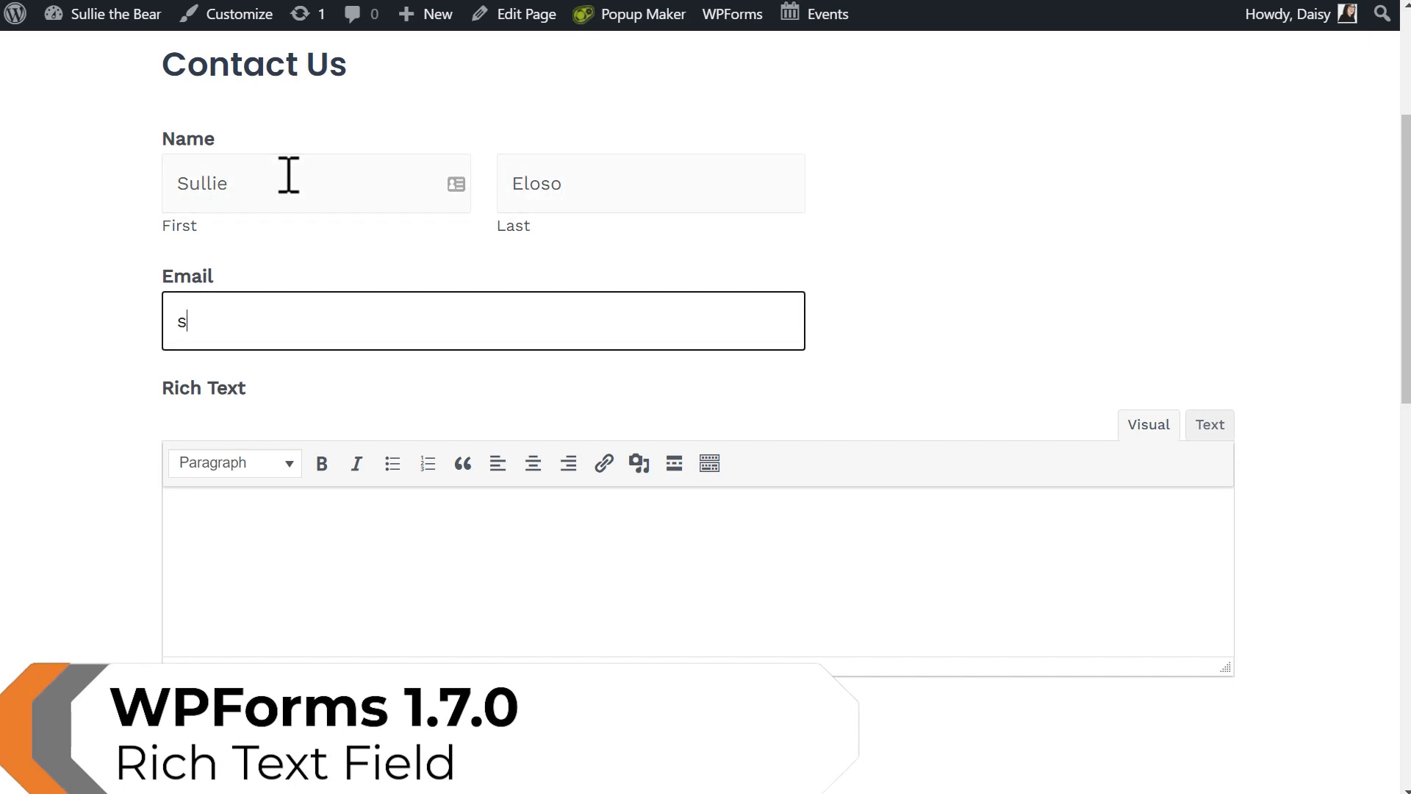
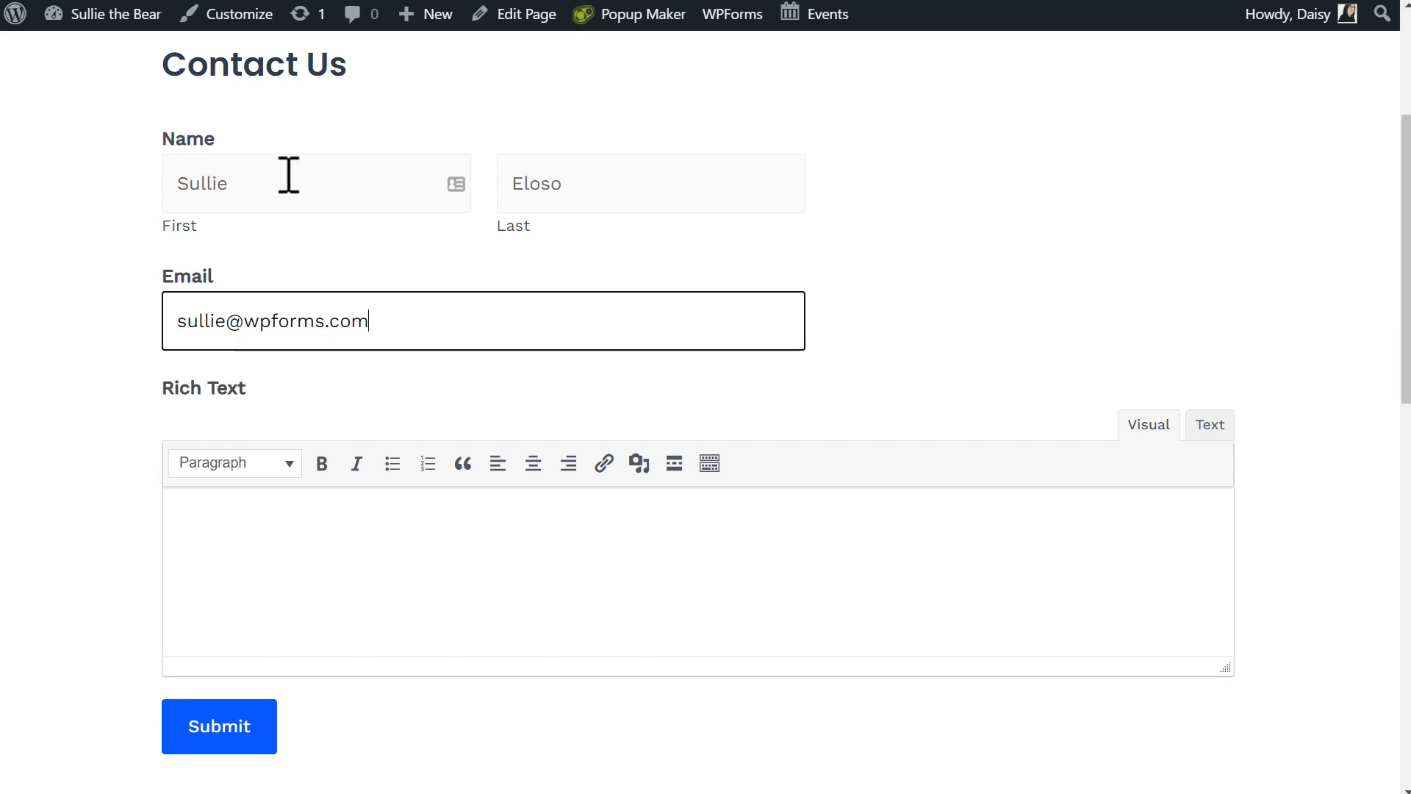
text(Howdy!)
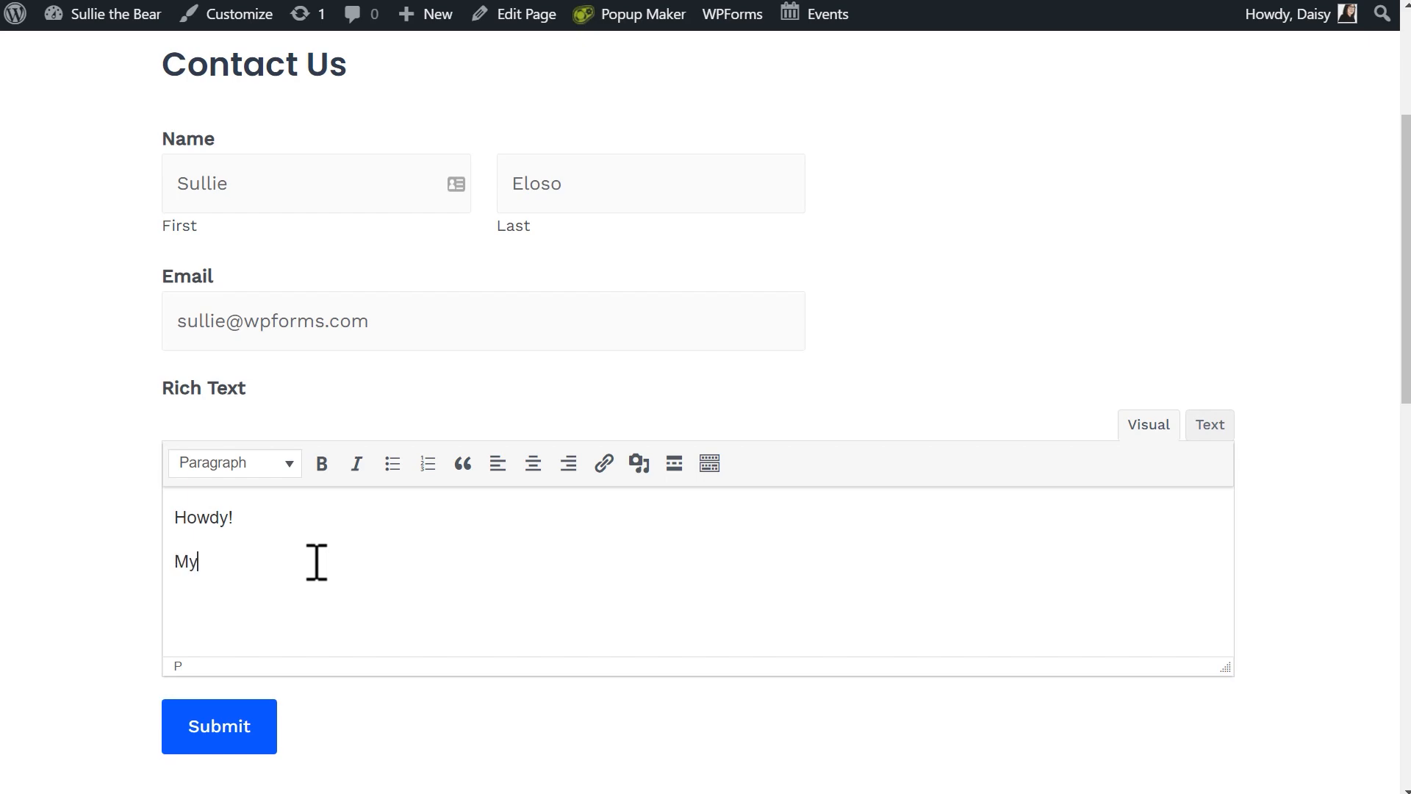
Step: Write the three-line greeting: Howdy!, My name is Sullie and I work for WPForms!, Nice to meet you! :)
text(name is Sullie)
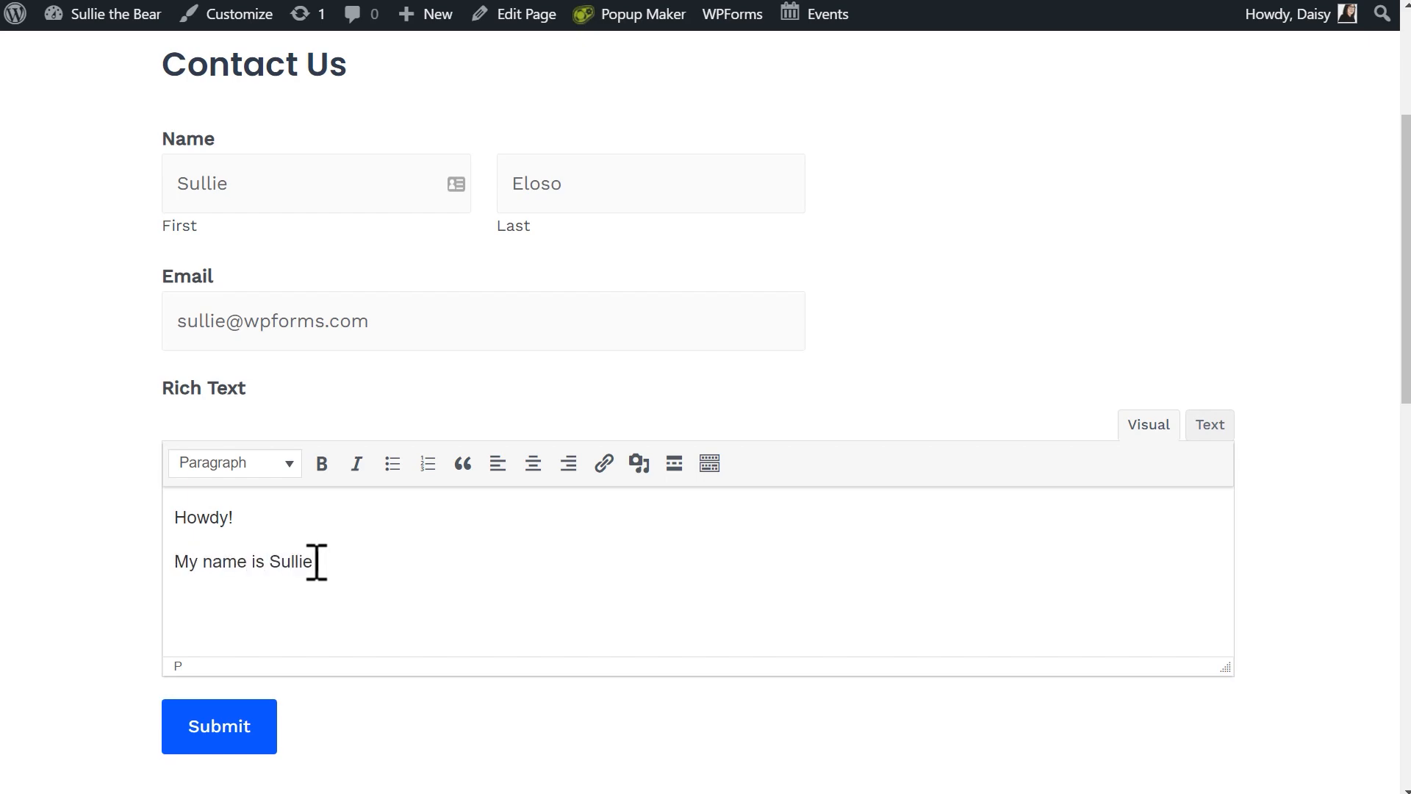
text(and I work for WPForms!)
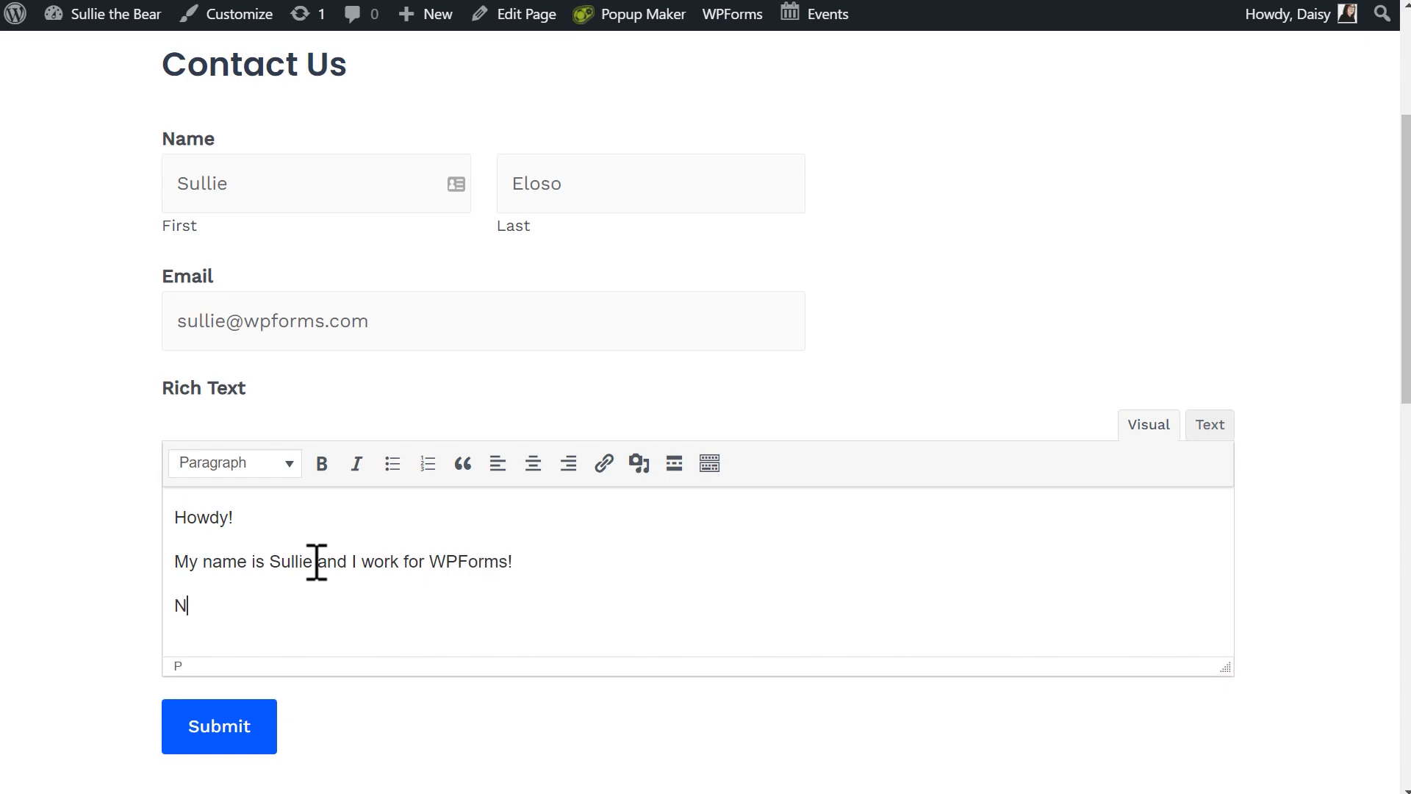
text(ice to meet you!)
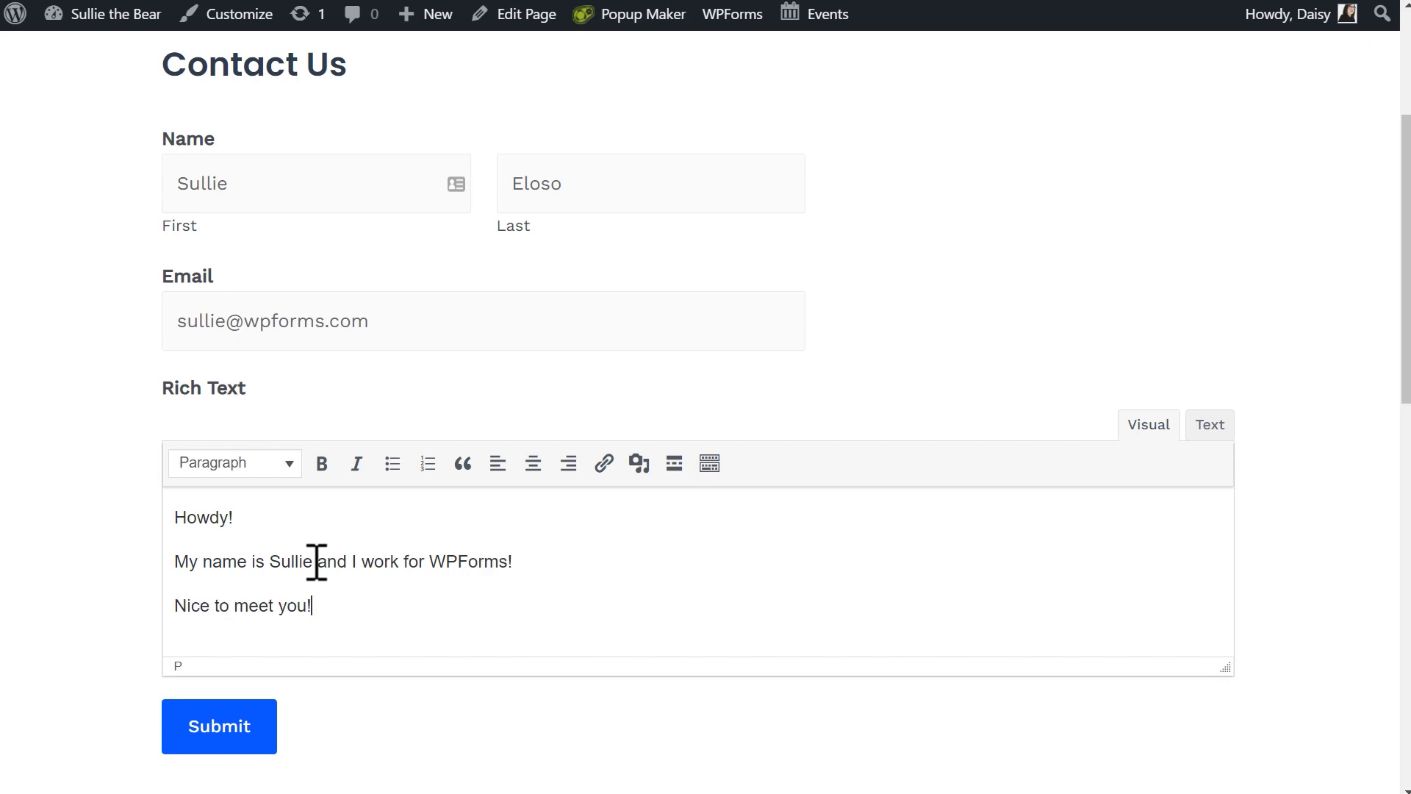
text(:))
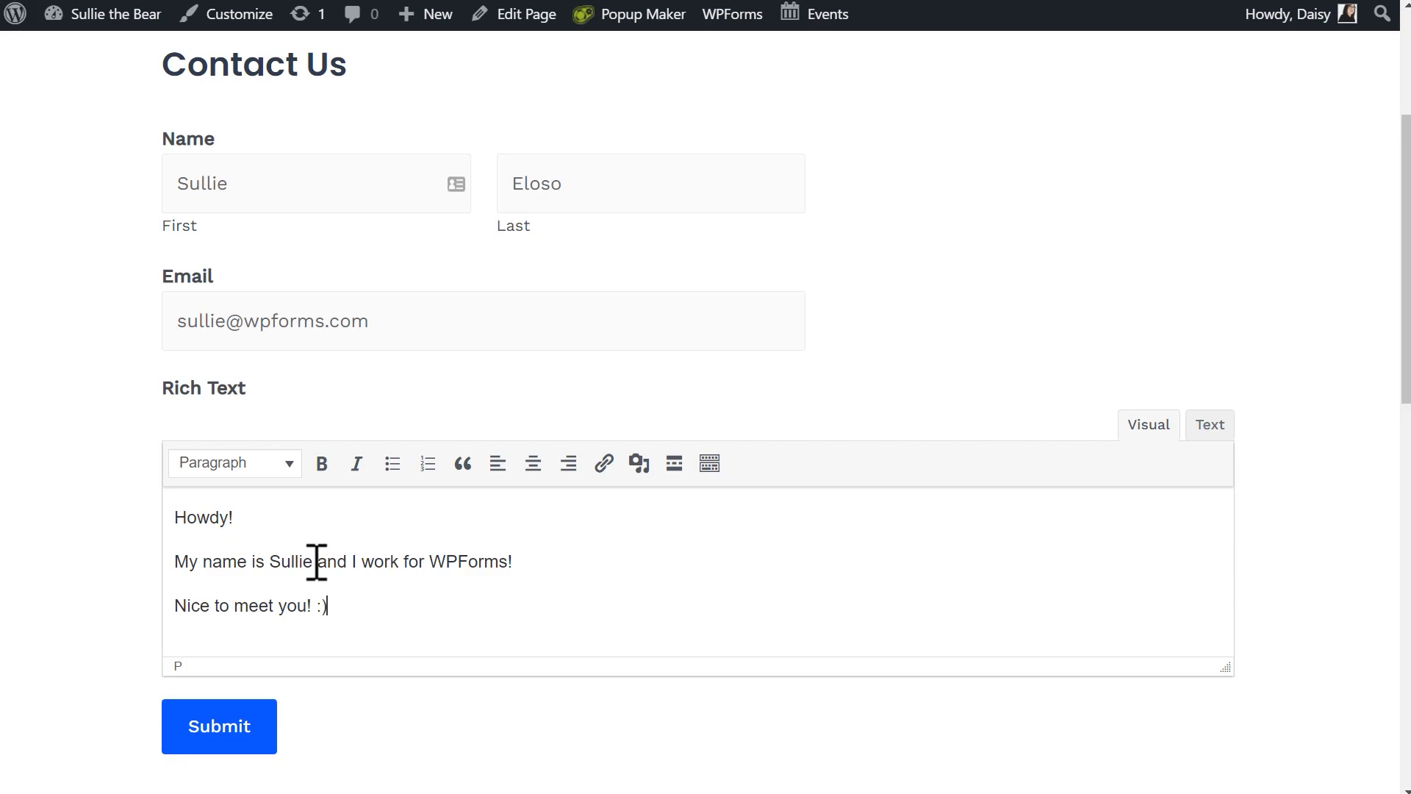
mouse_move(266, 543)
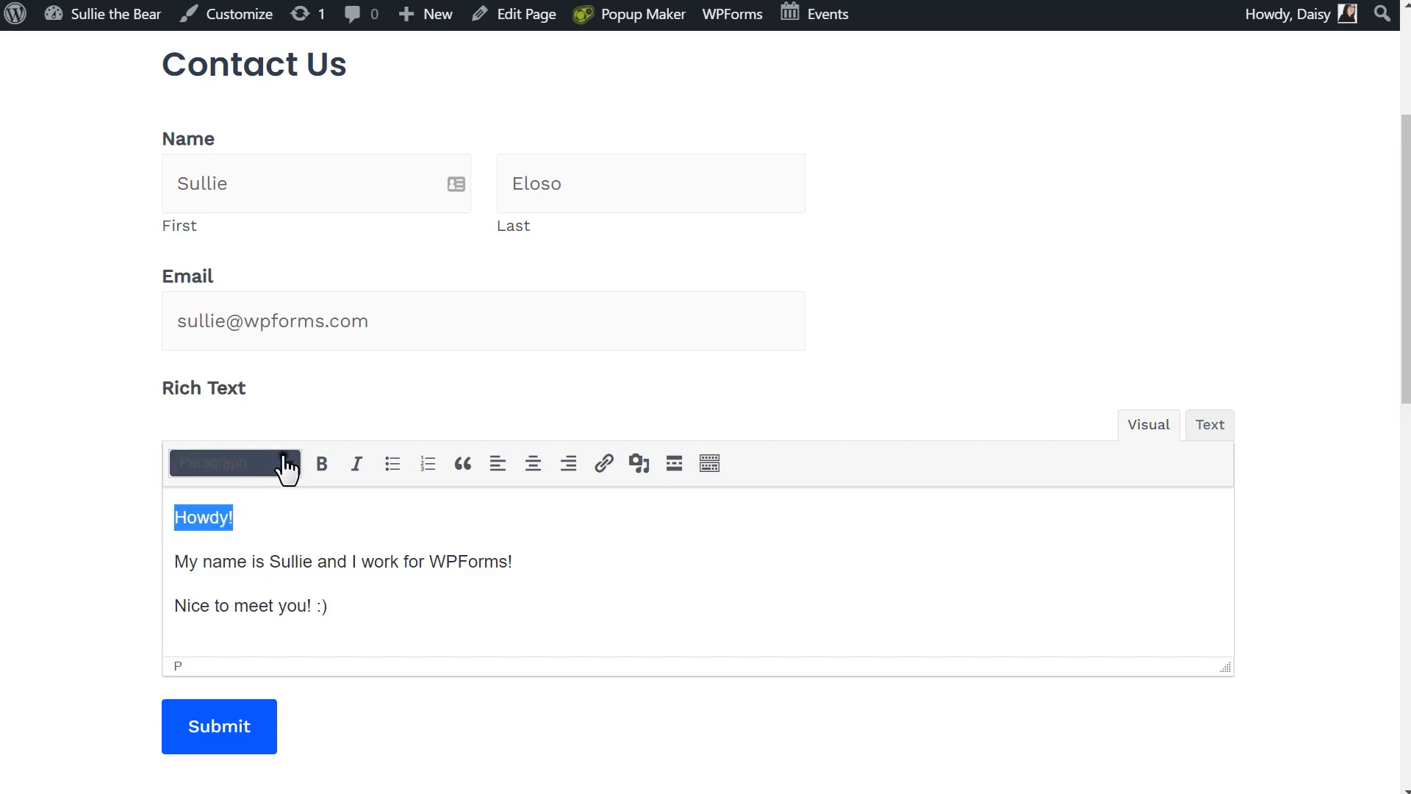
Step: Make Howdy! a heading, Sullie bold and WPForms italic in the message
click(233, 463)
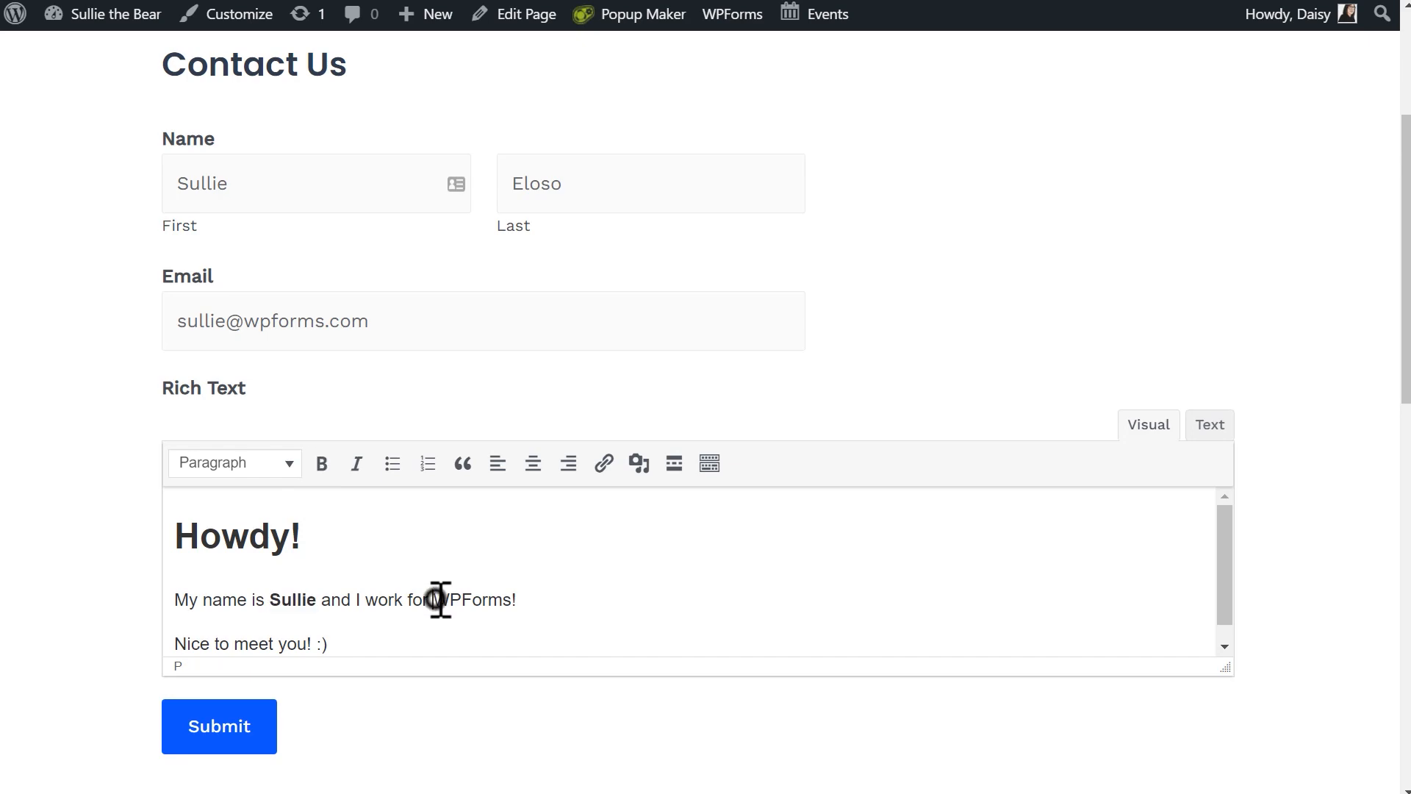
double_click(471, 600)
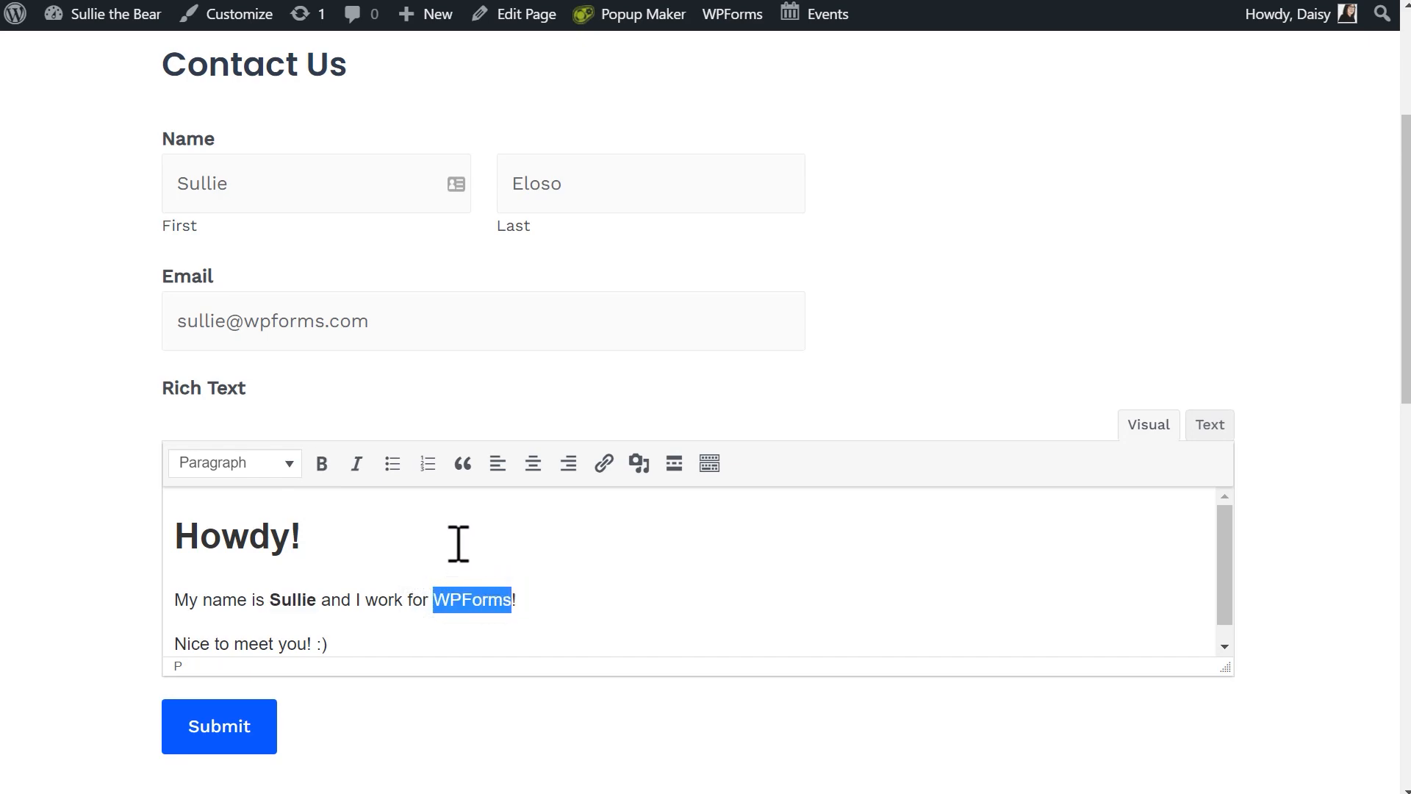
click(355, 463)
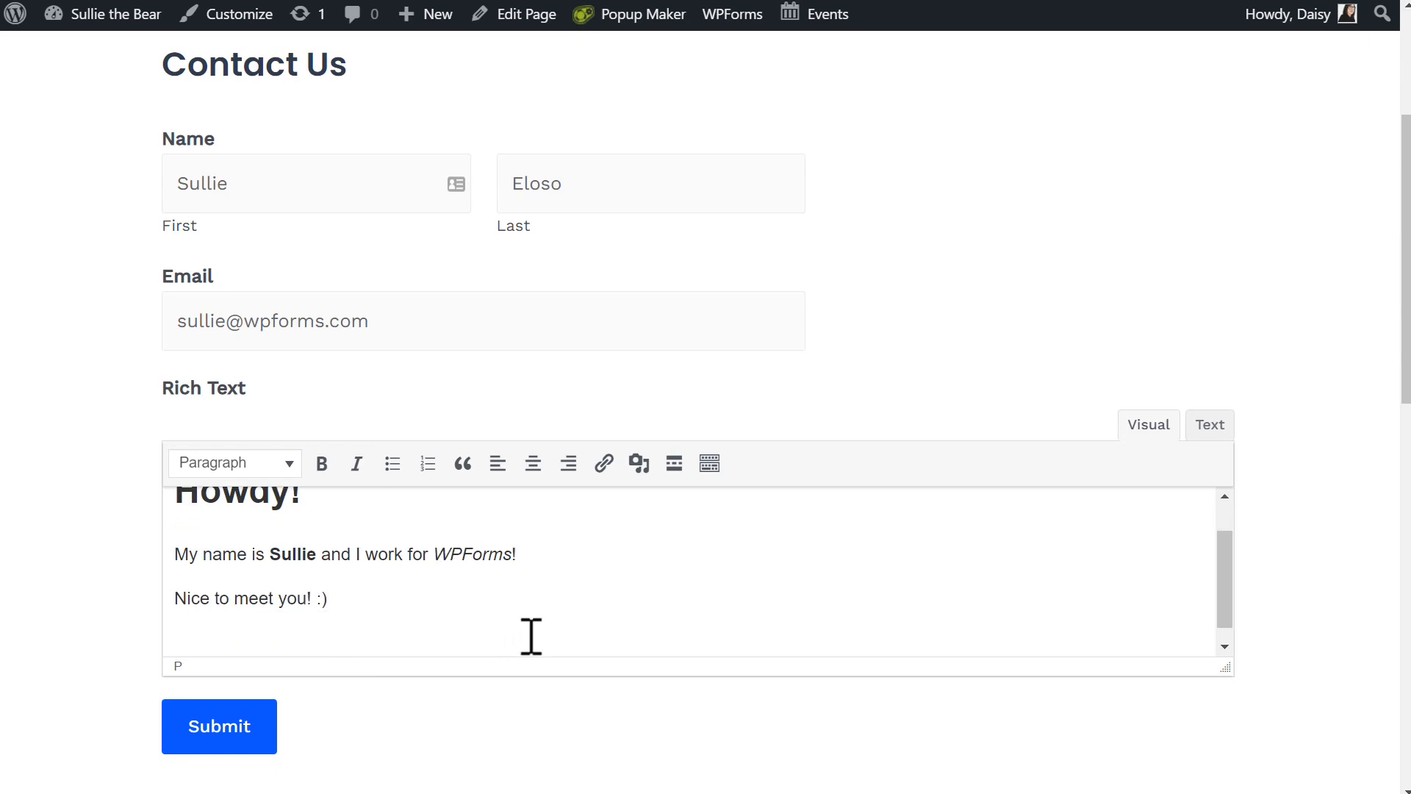
Step: Insert the orange Sullie bear image from the Media Library into the message
click(638, 463)
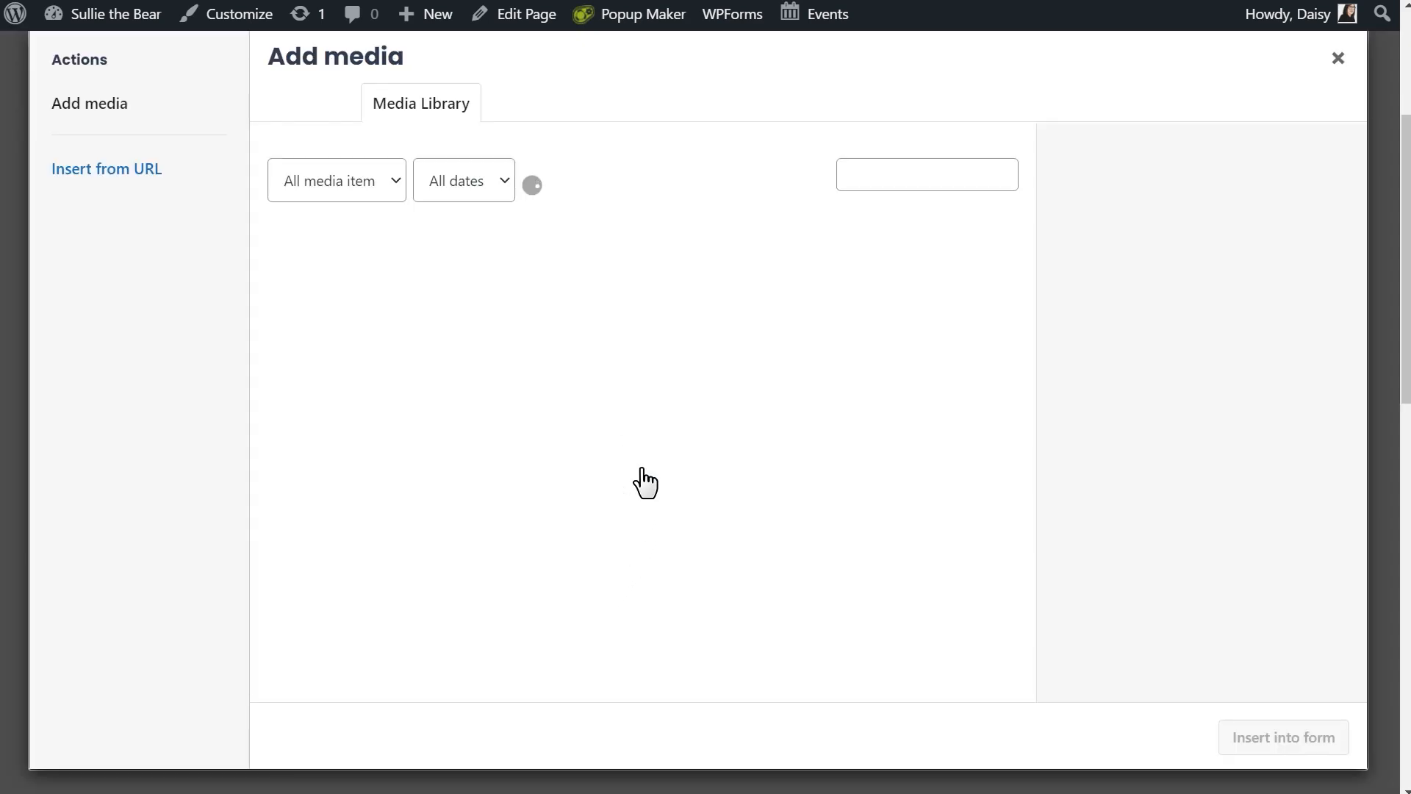
click(933, 279)
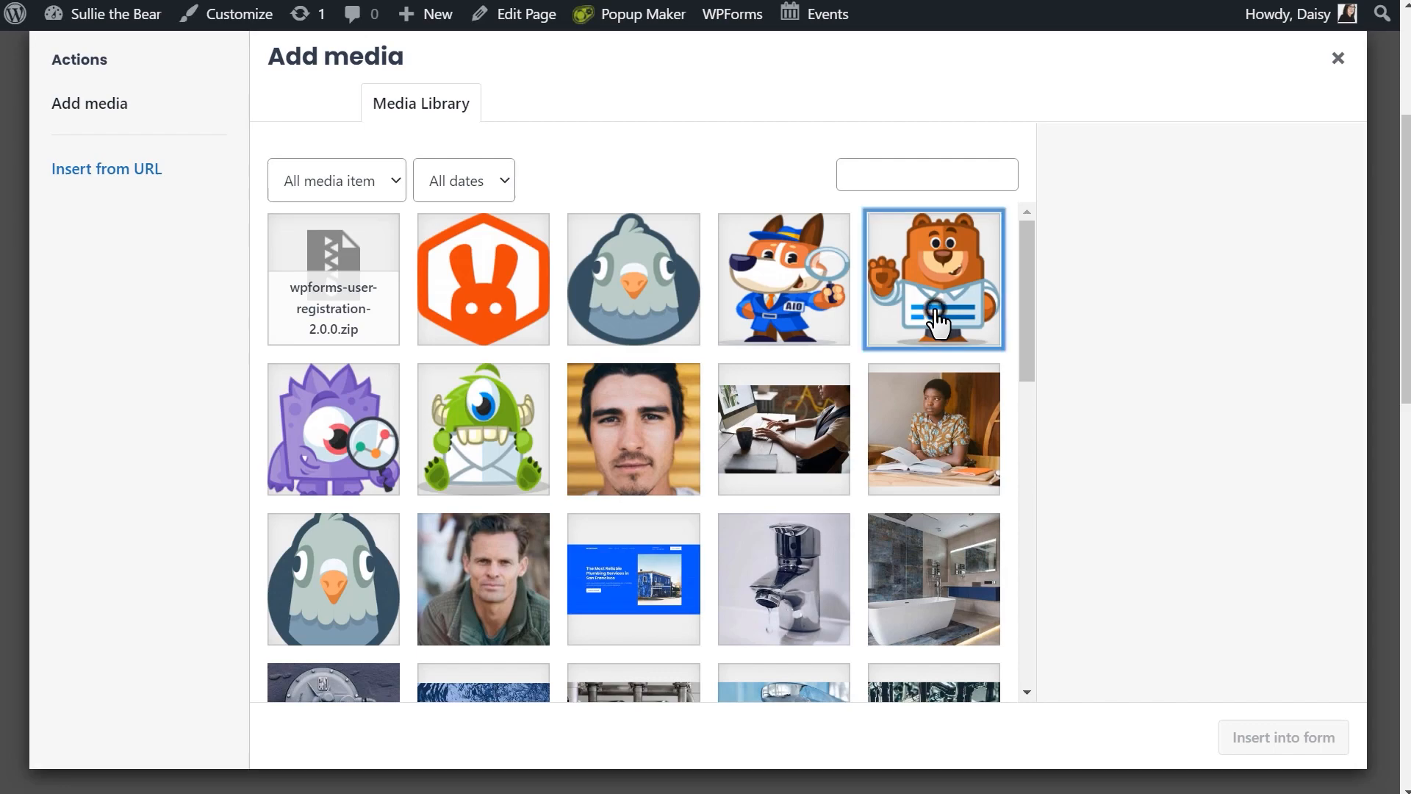
click(933, 279)
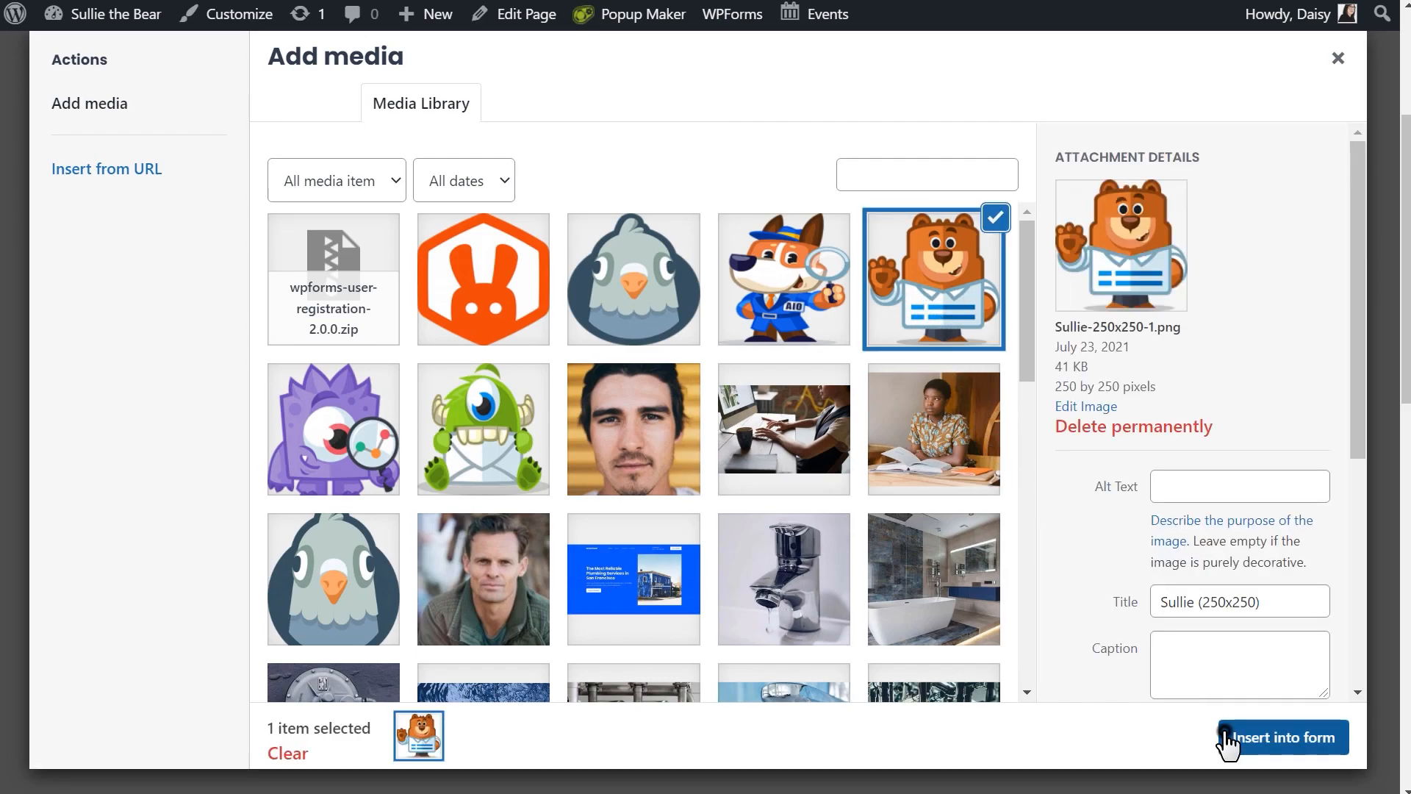
click(1278, 737)
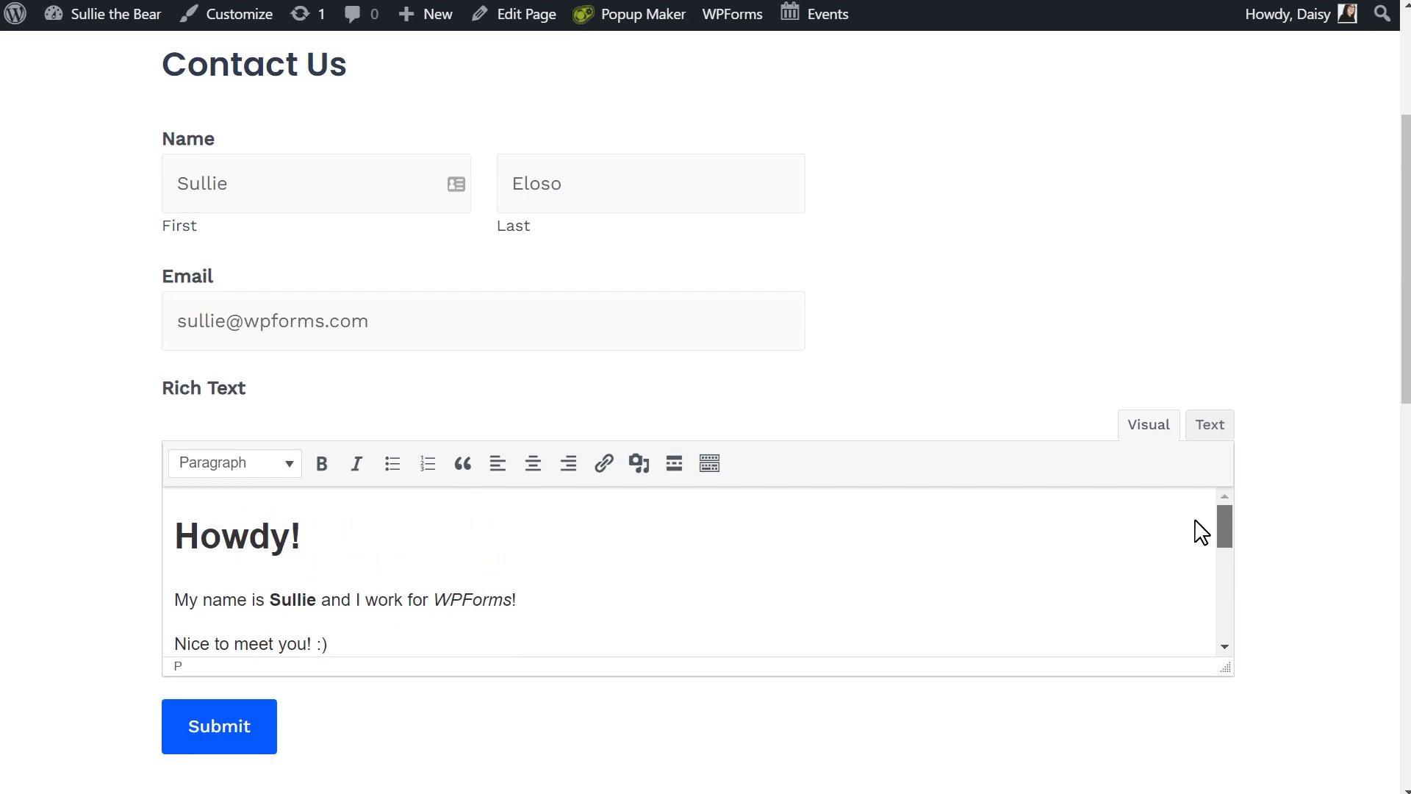
scroll(down, 3)
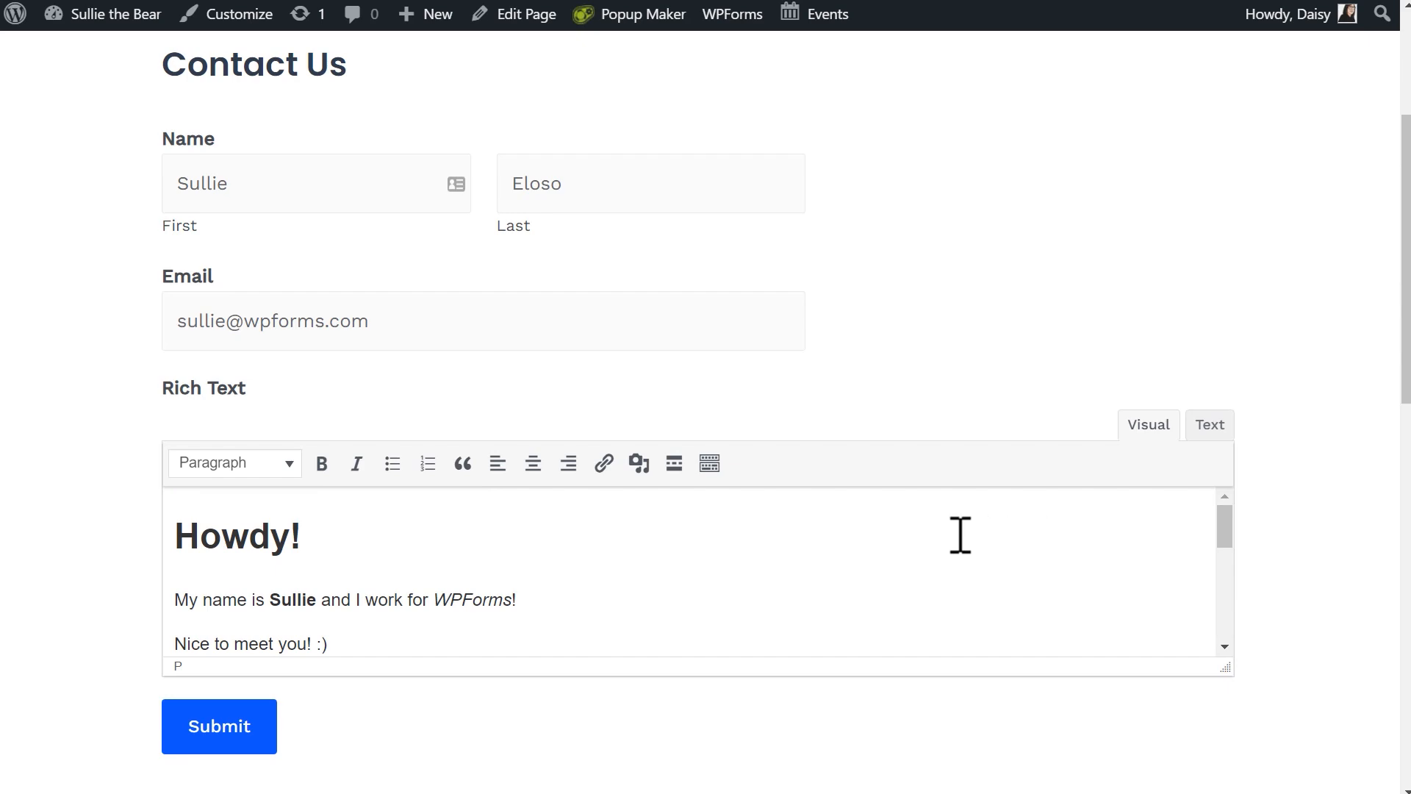
mouse_move(463, 463)
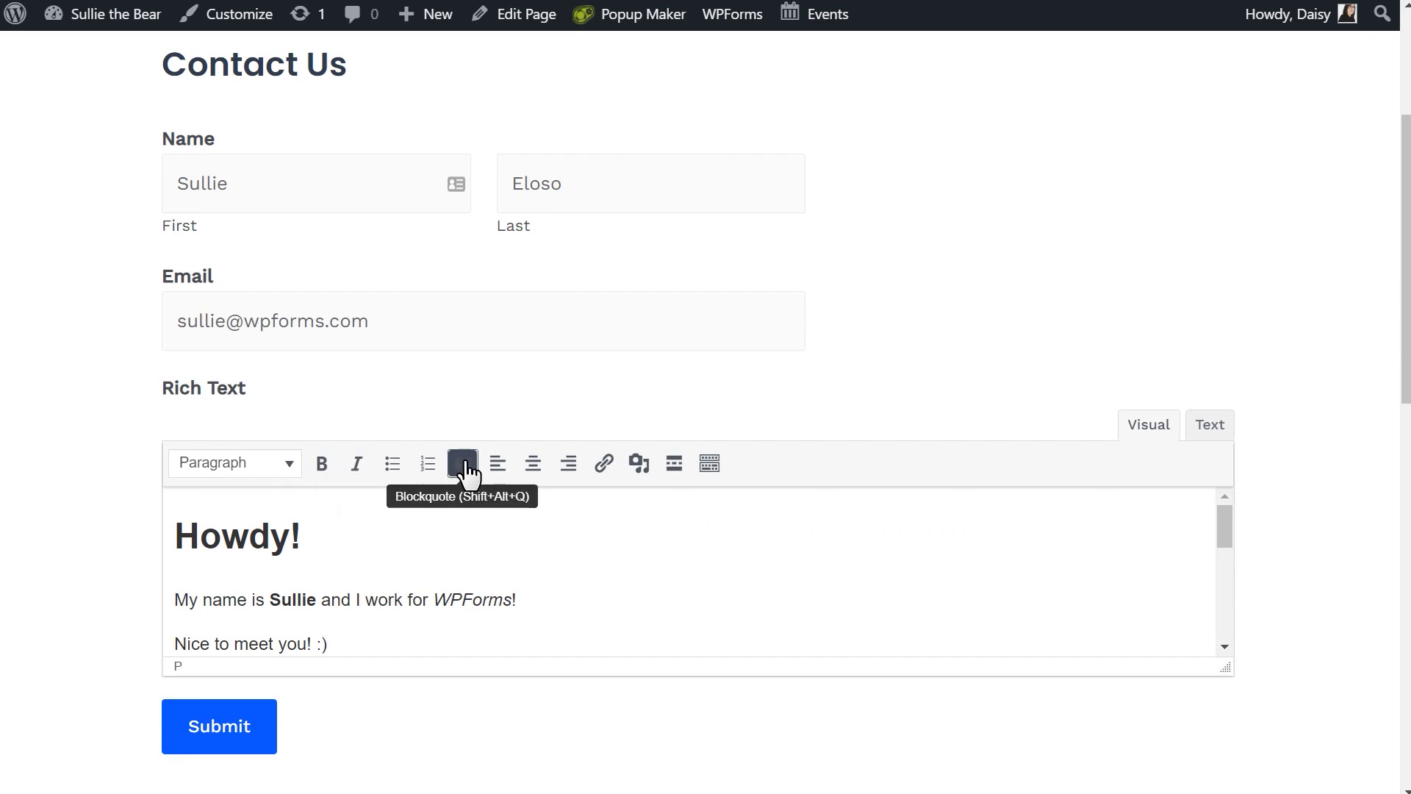
mouse_move(860, 444)
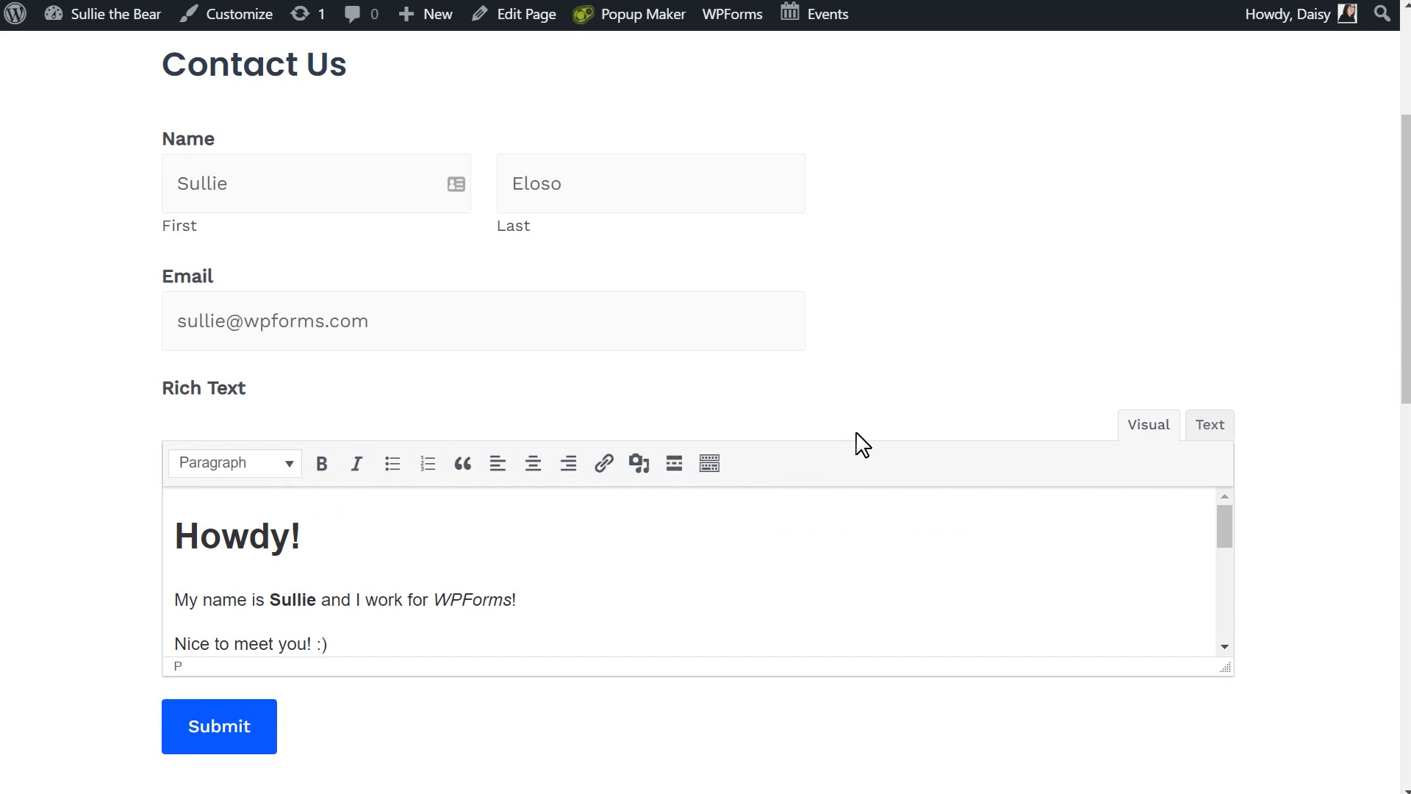
click(1208, 424)
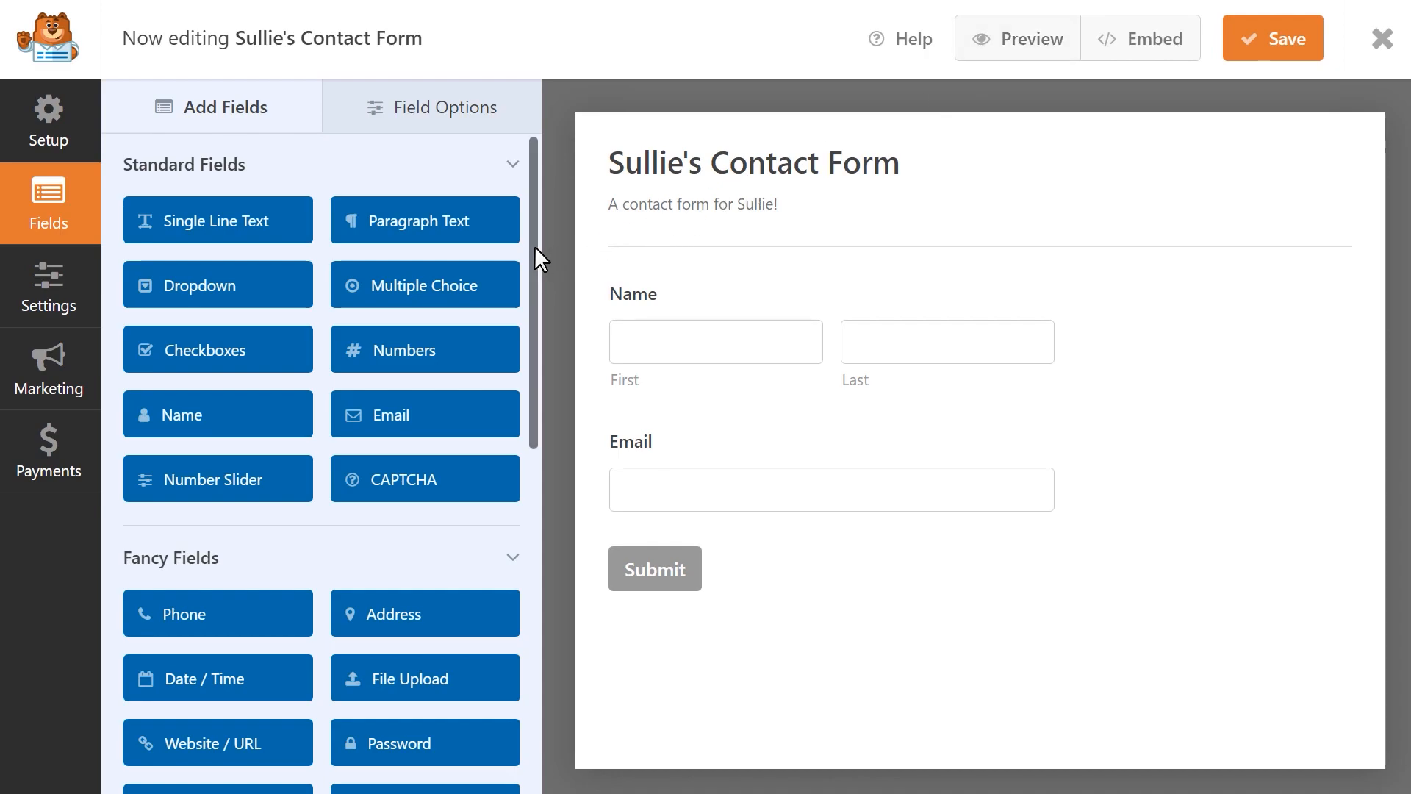
Step: Enable Allow Media Uploads and Store files in WordPress Media Library on the Rich Text field
scroll(down, 3)
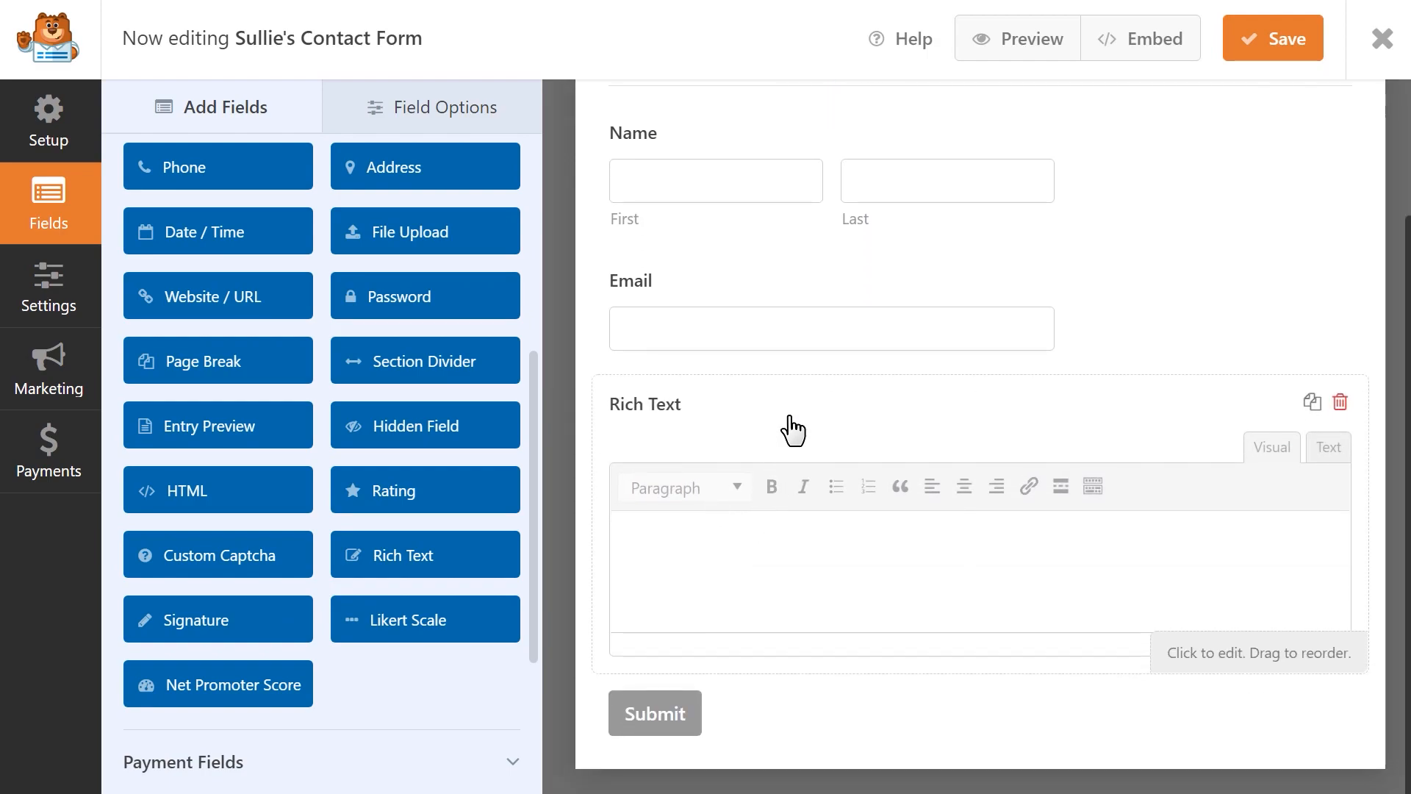
click(793, 423)
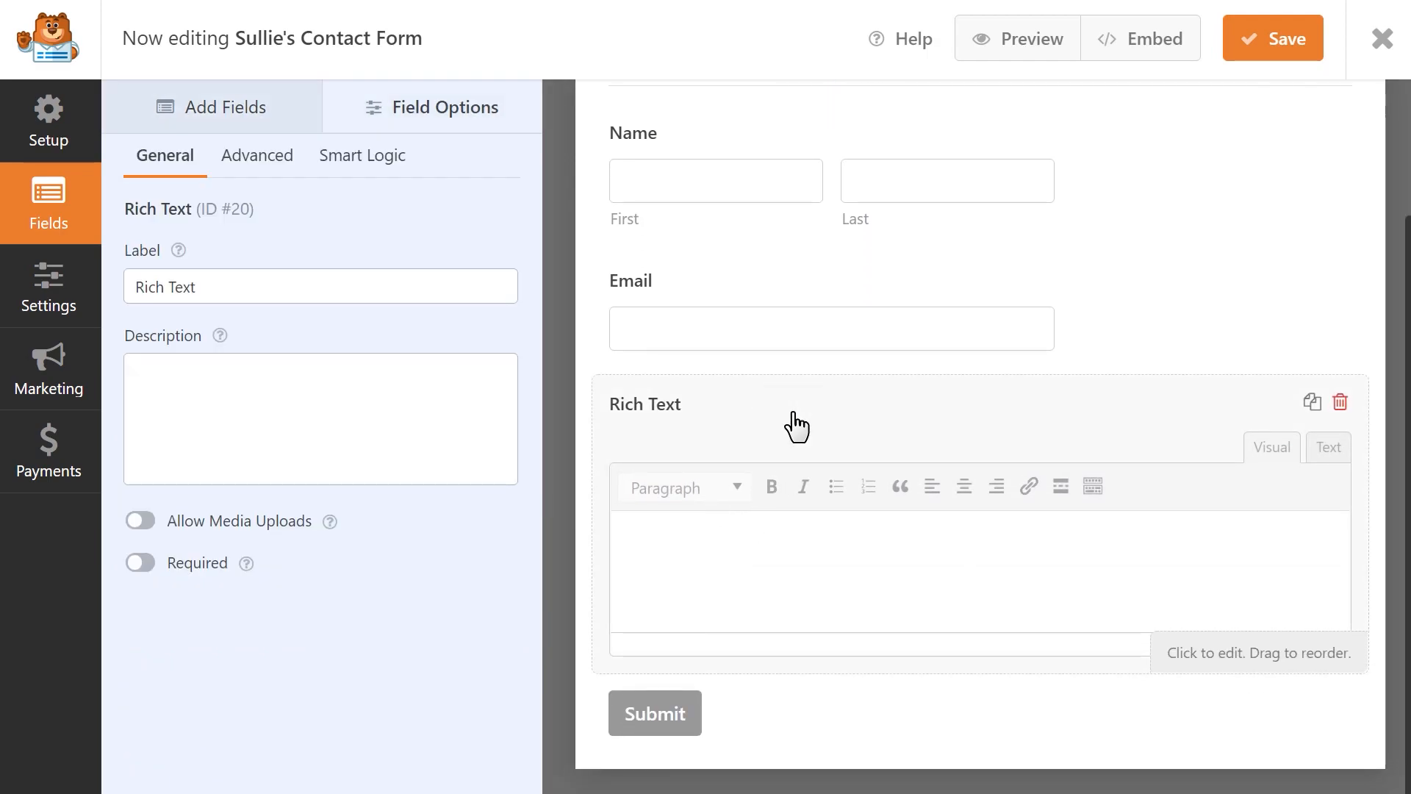
click(140, 520)
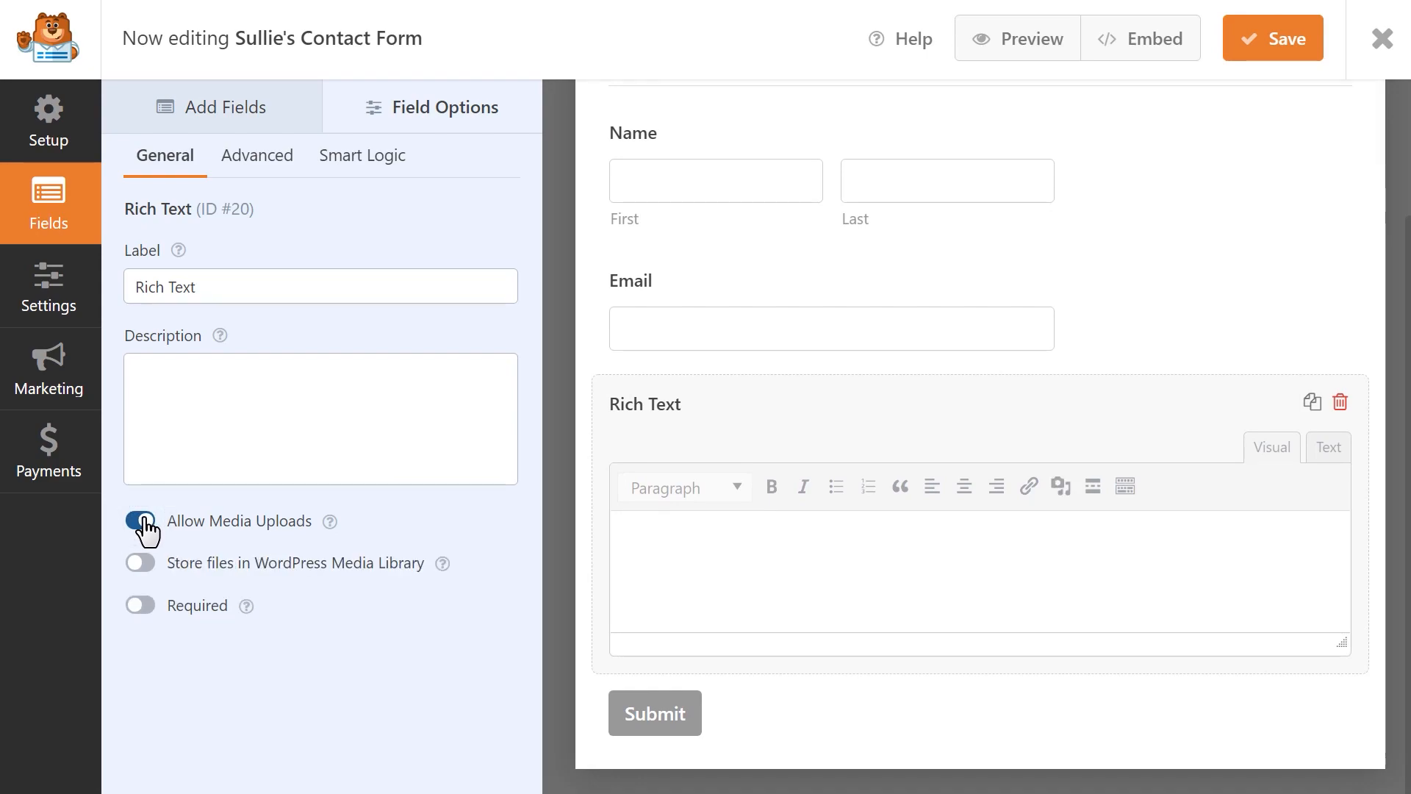
click(140, 520)
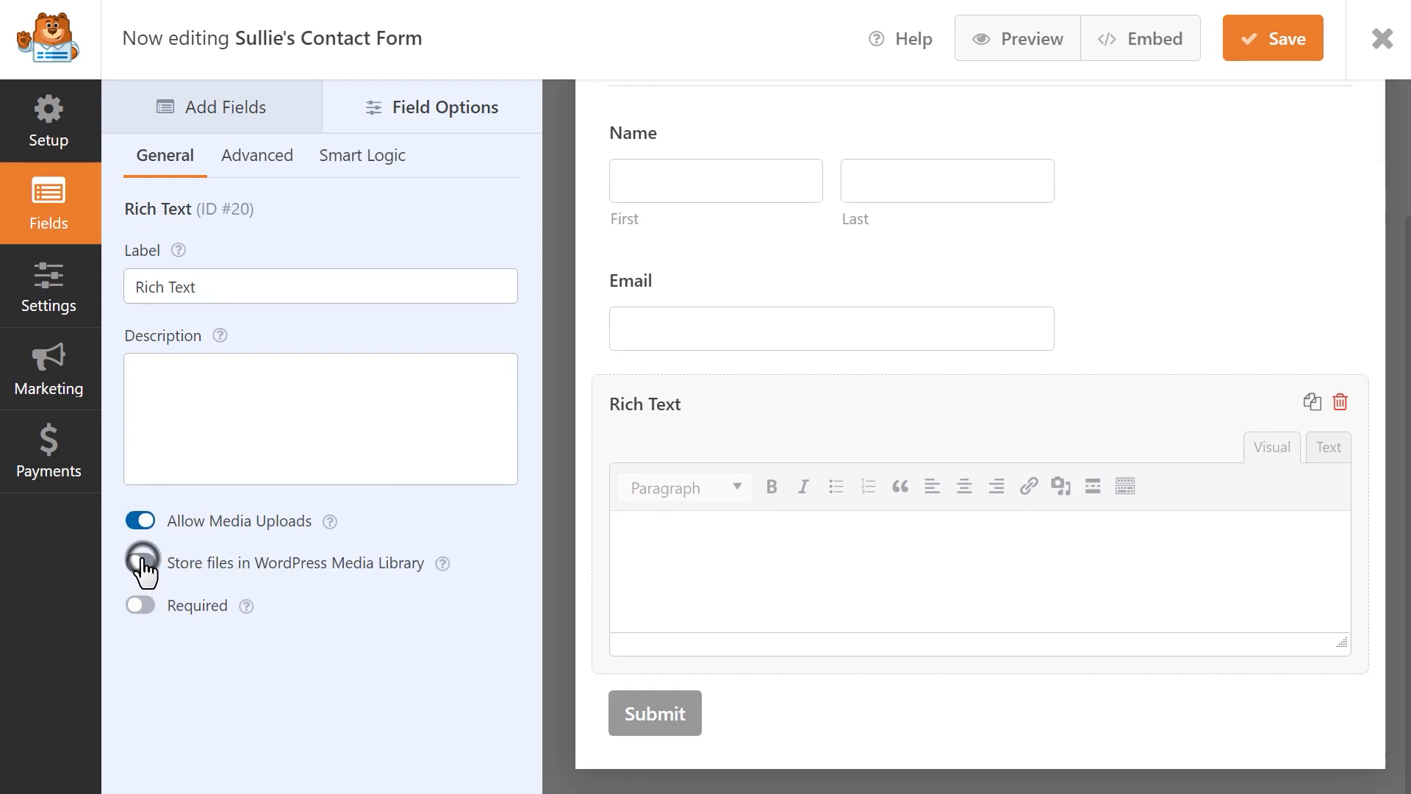
click(140, 563)
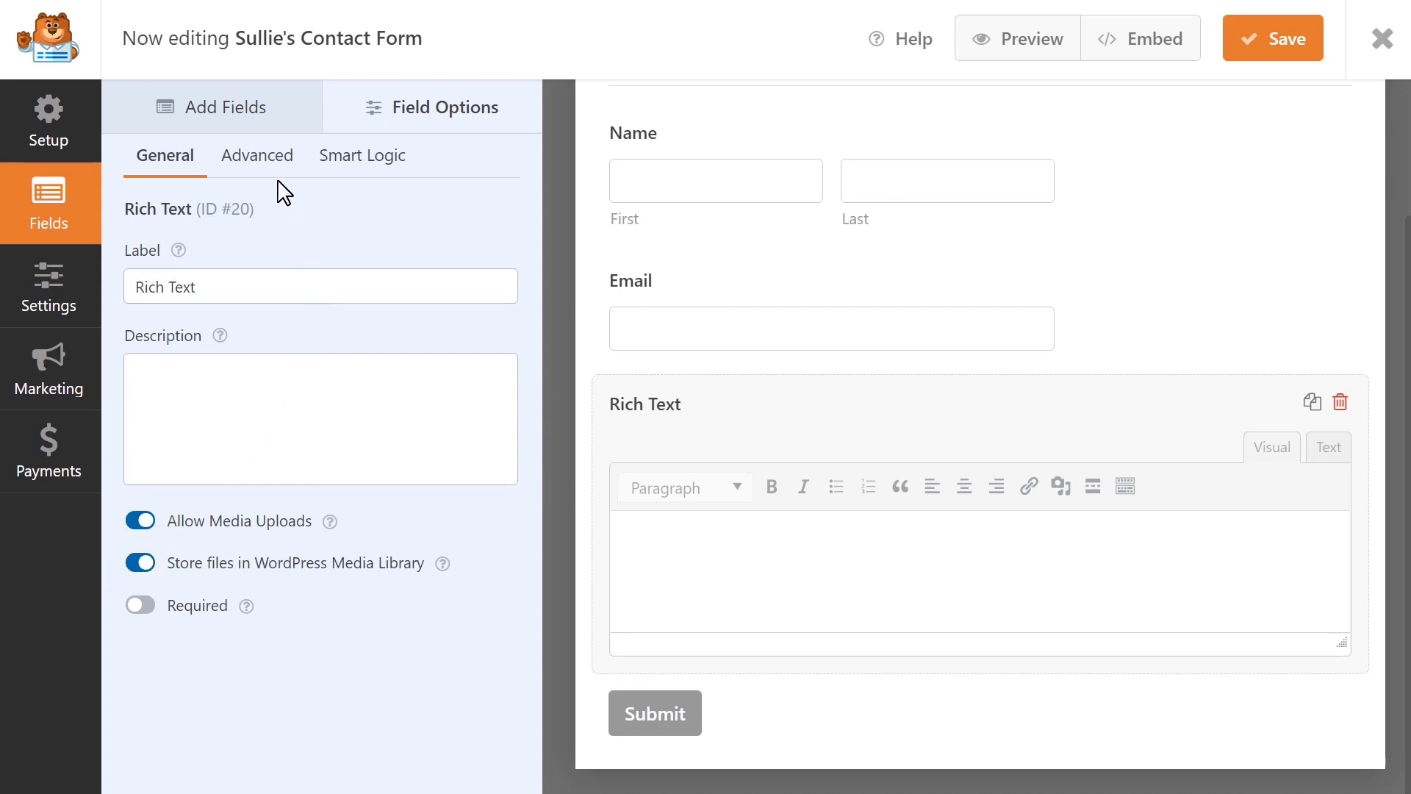
Step: In Advanced options keep Field Style Full and set Field Size to Small
click(256, 156)
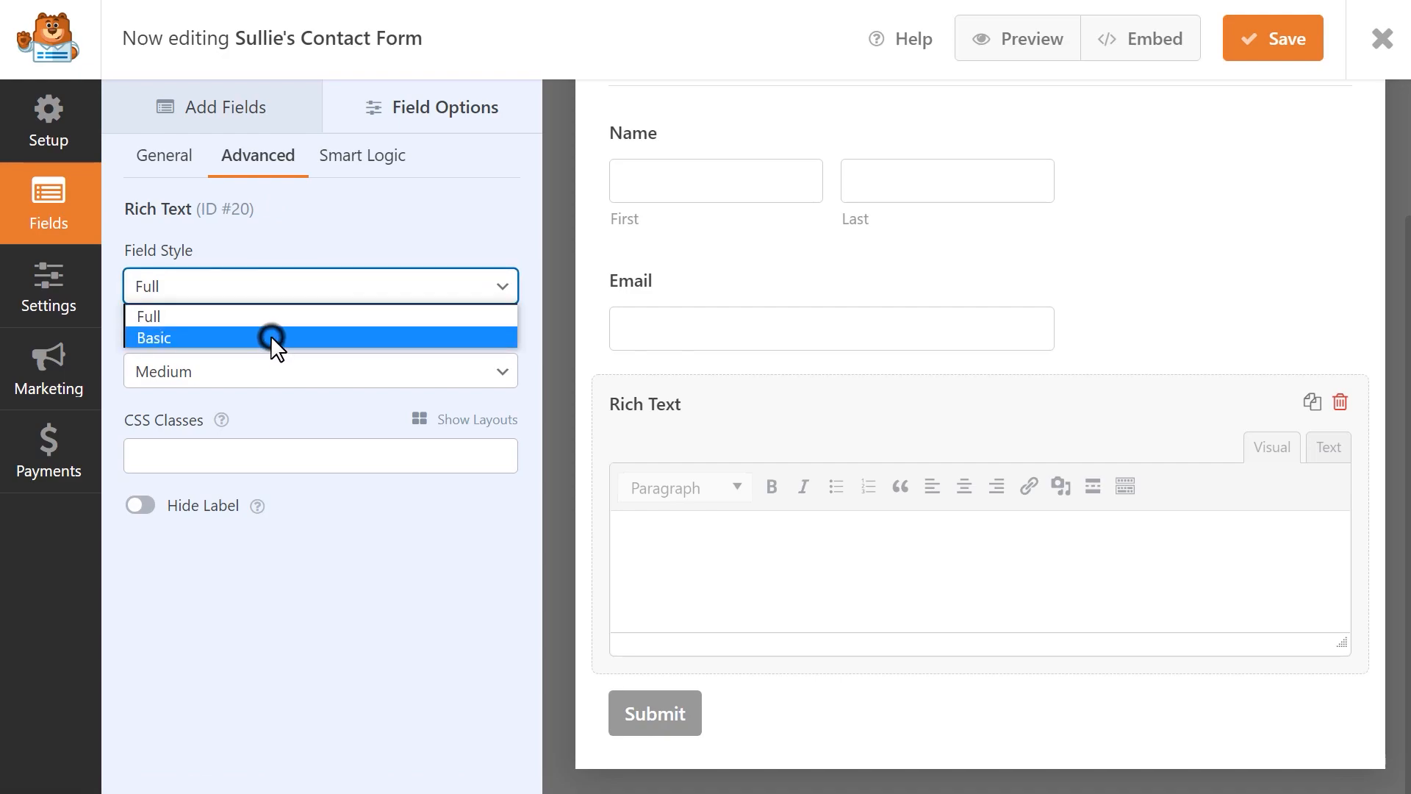
click(321, 316)
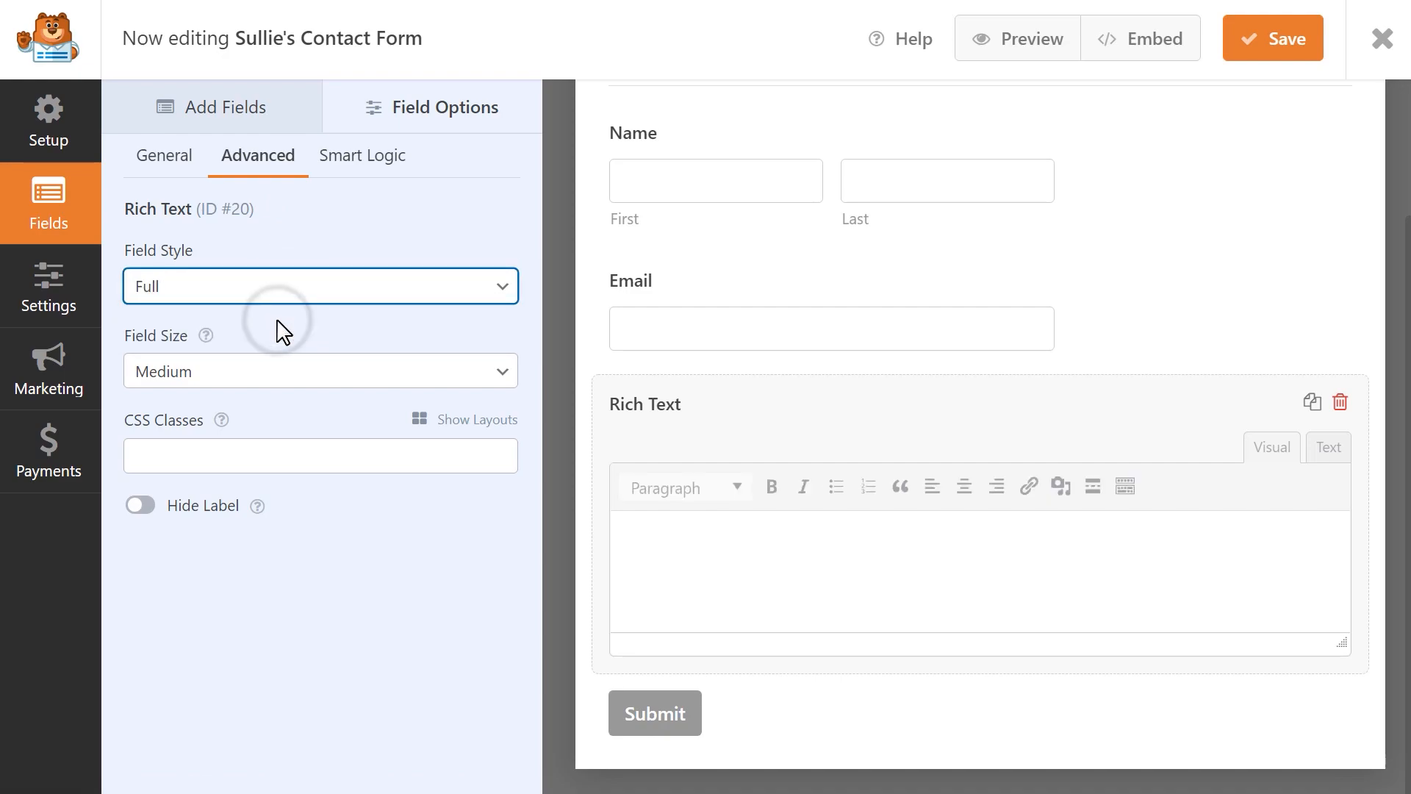
click(319, 371)
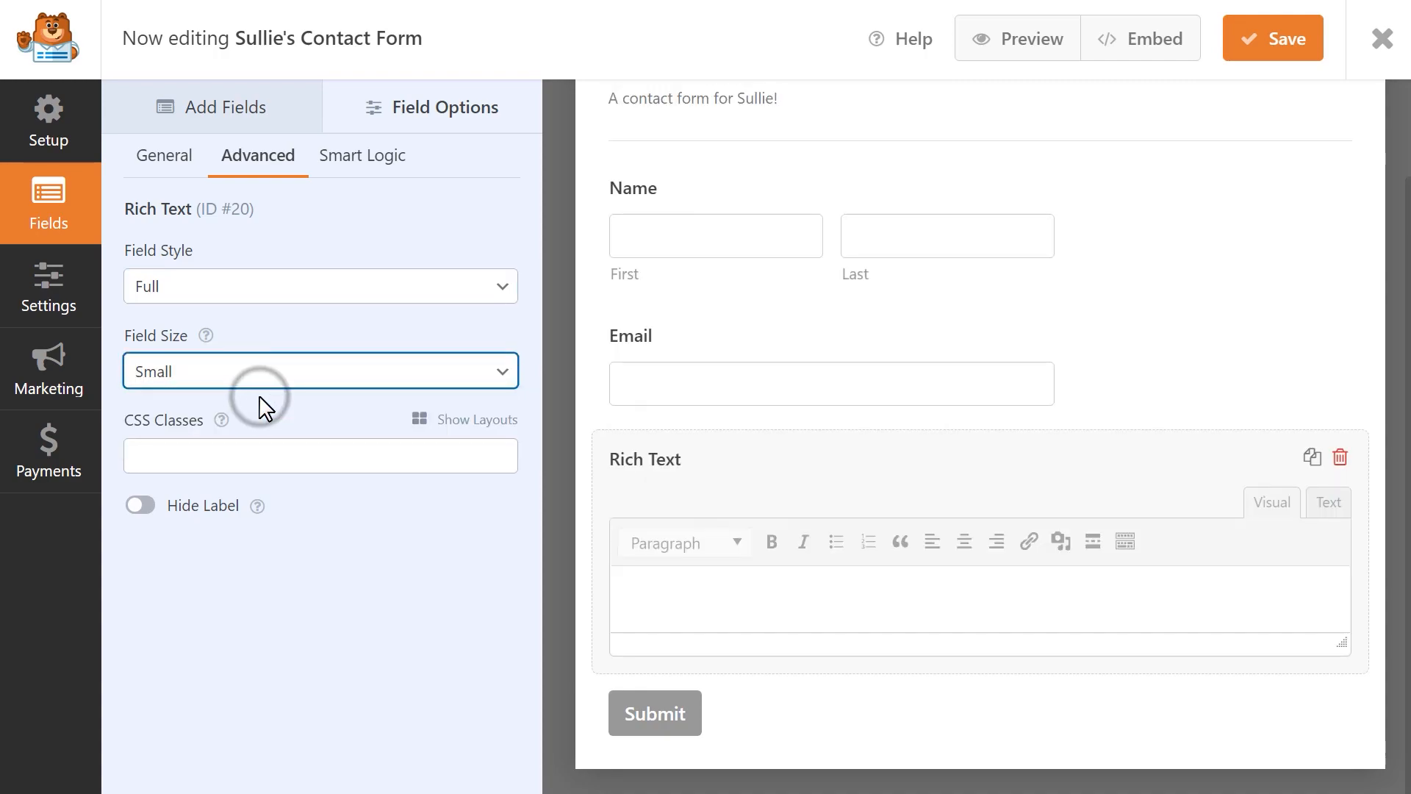
click(319, 370)
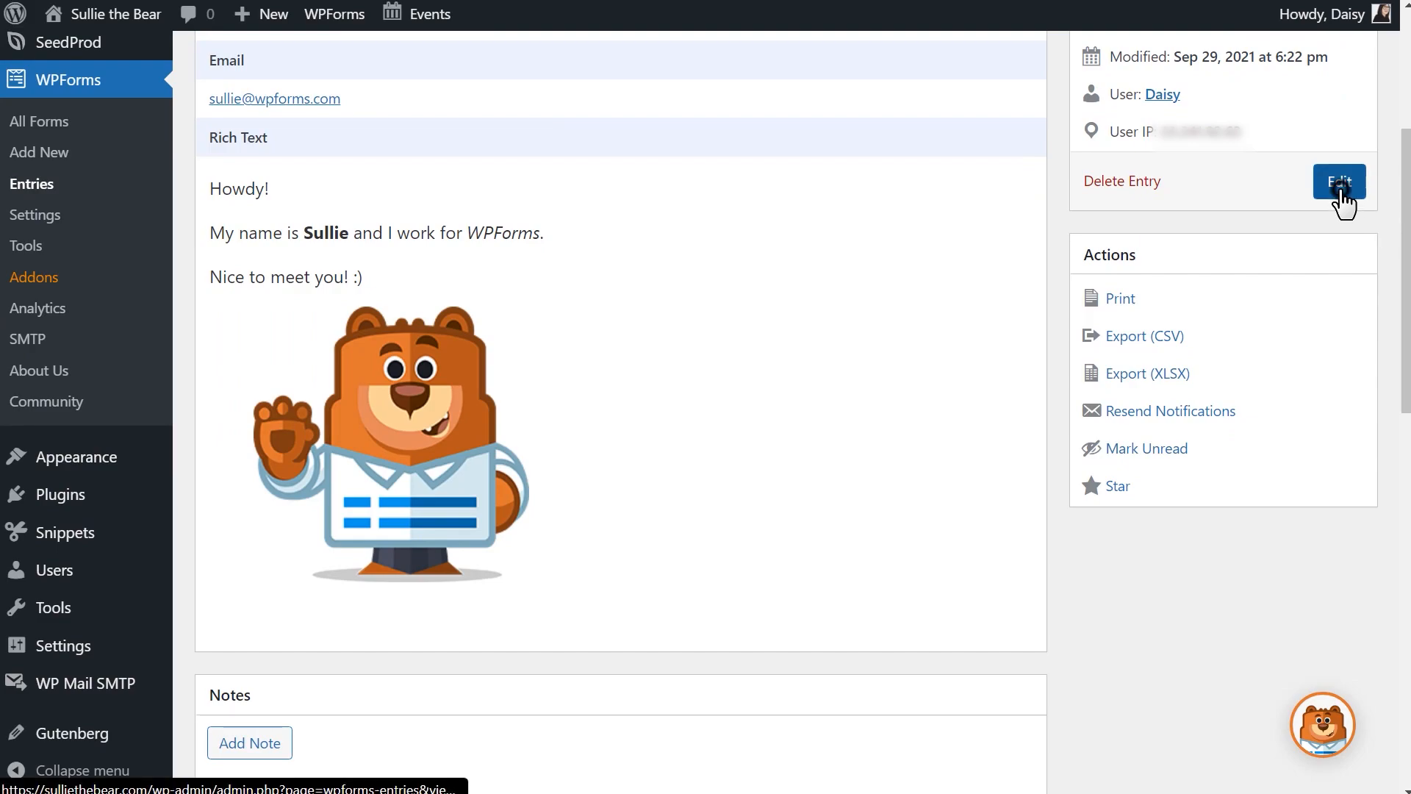
Step: Edit the entry to right-align the bear image, update it and view the saved entry
click(1340, 181)
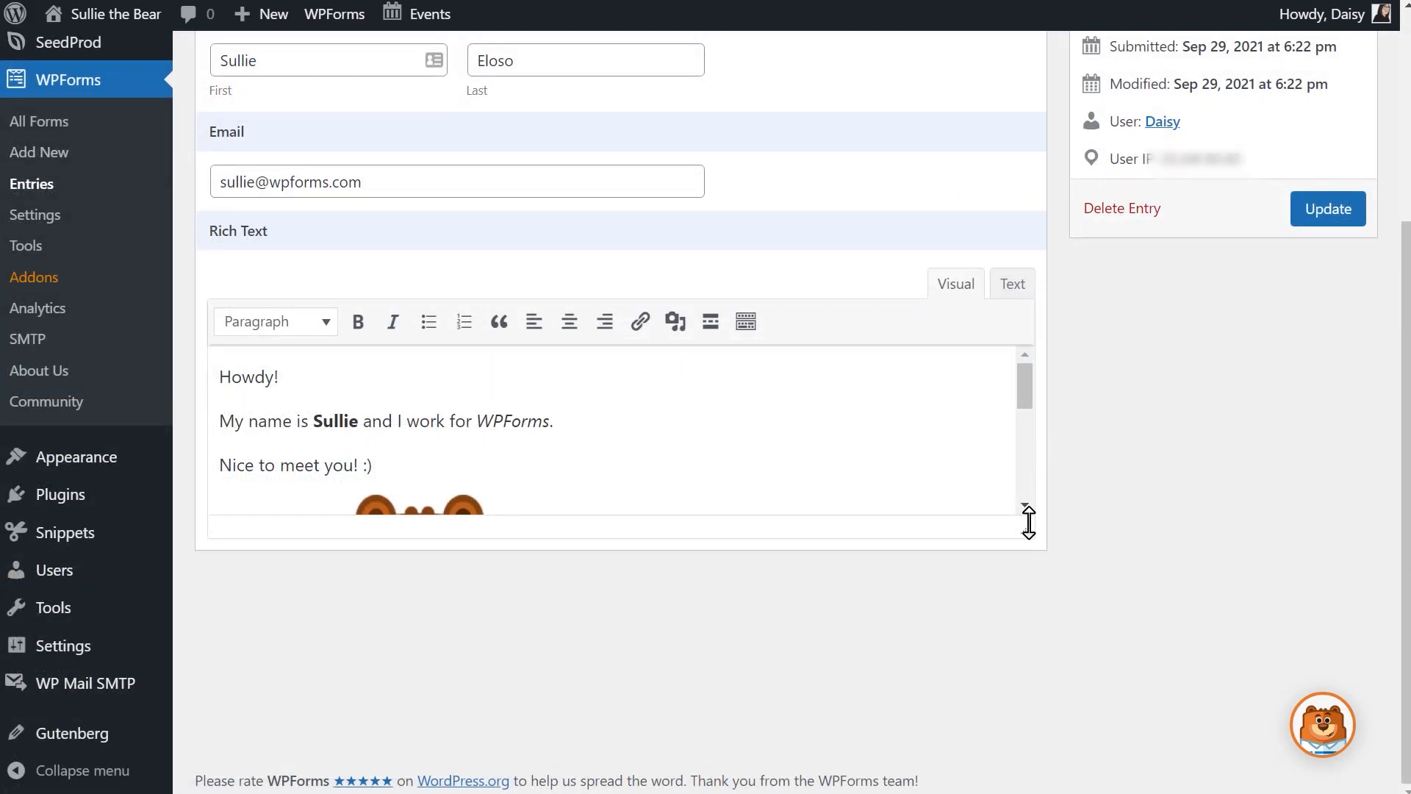
drag(1029, 522, 1029, 771)
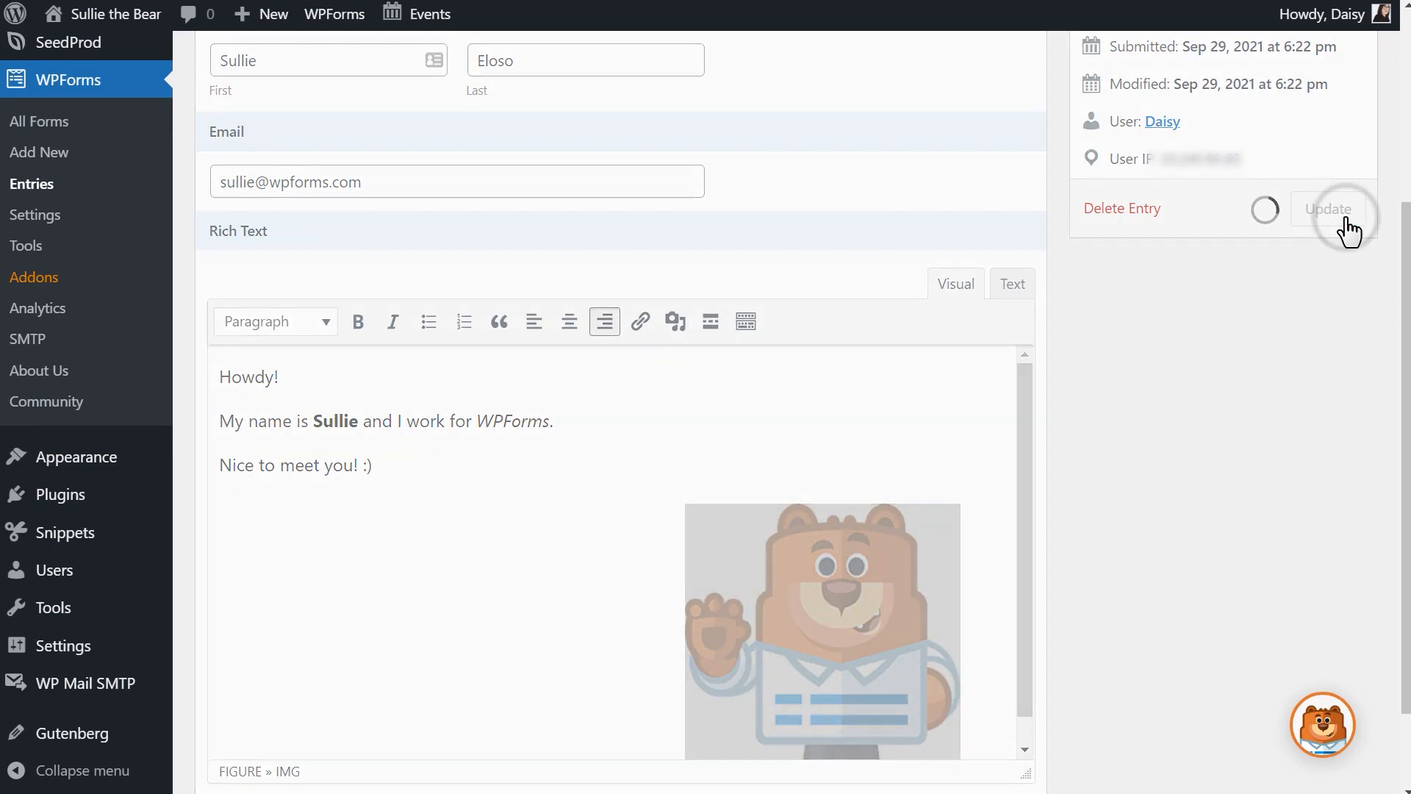
click(1326, 208)
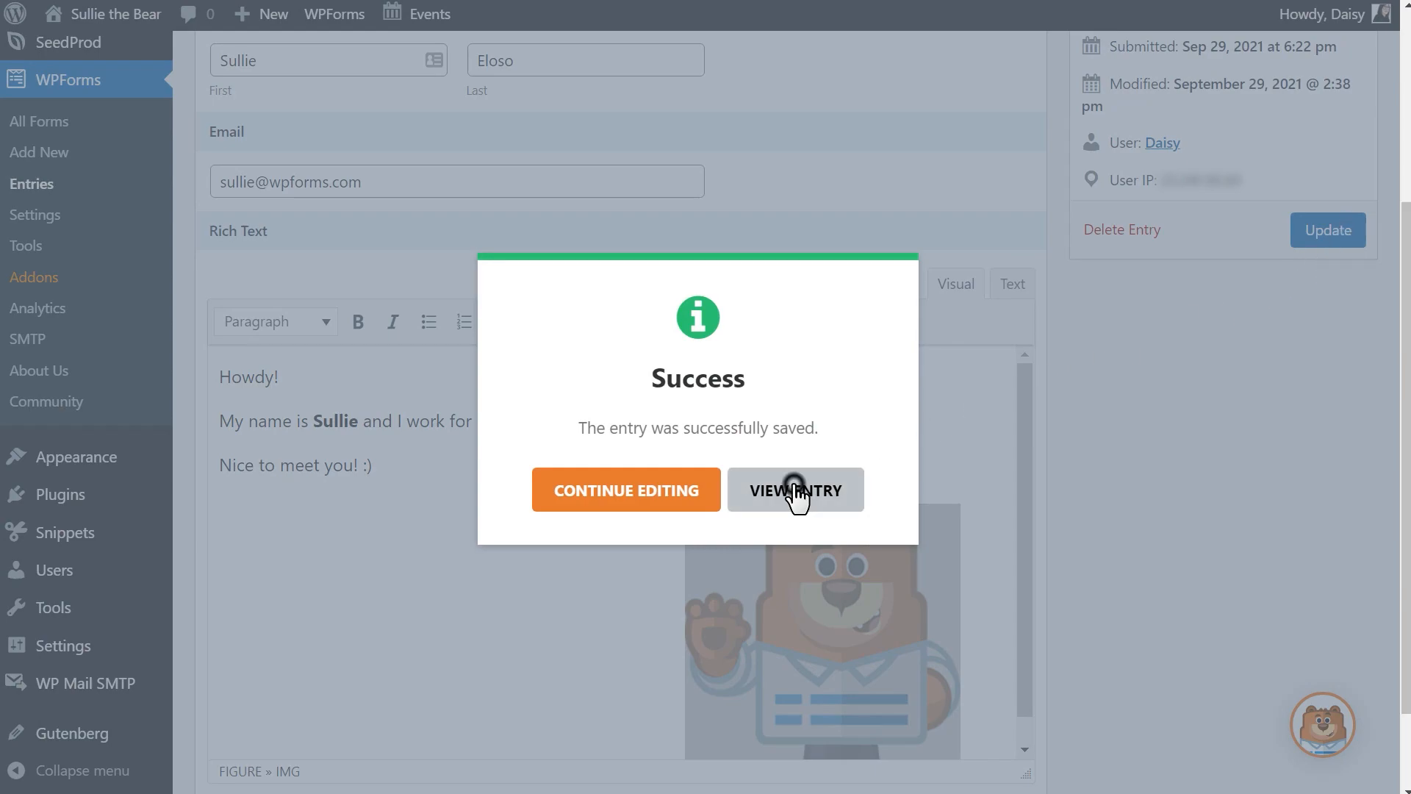
click(796, 489)
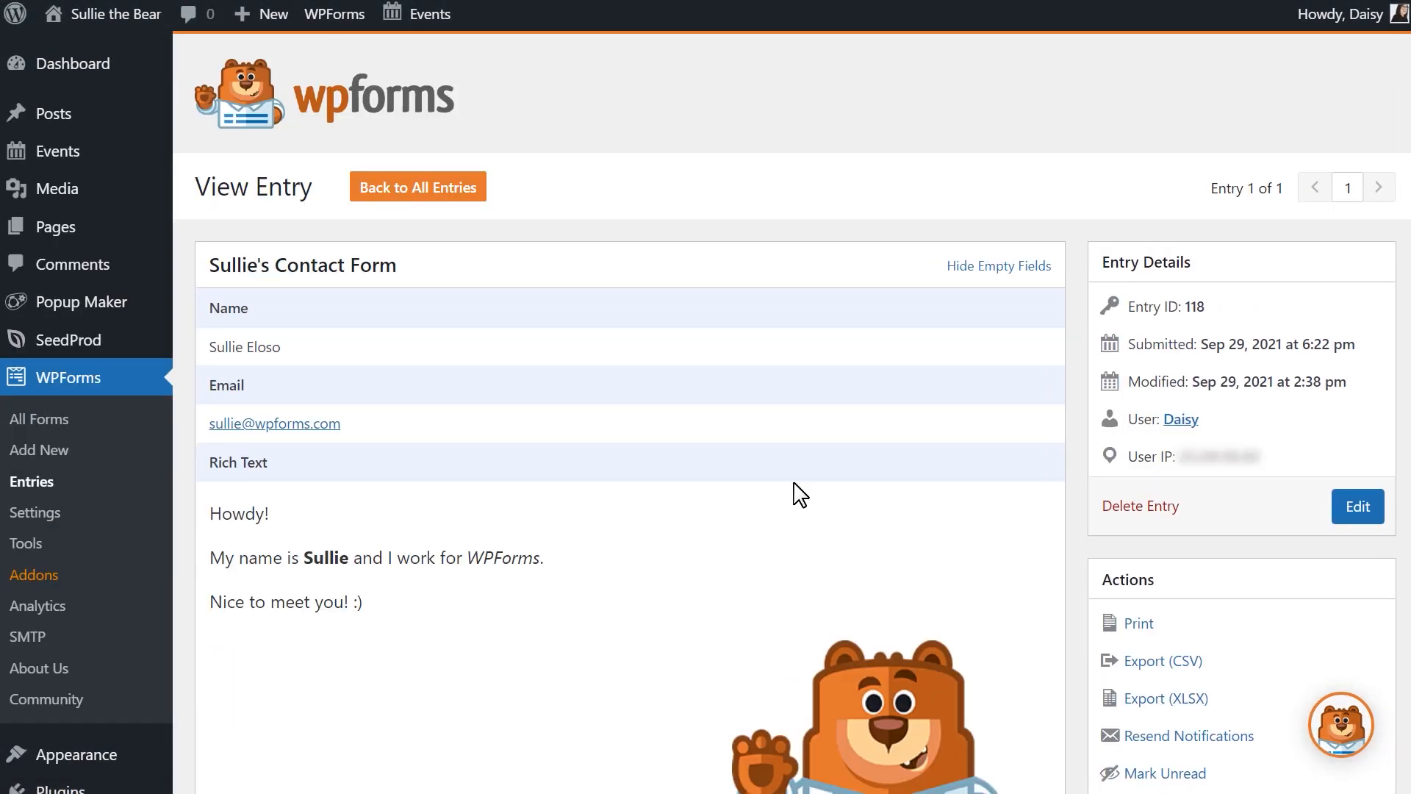
scroll(down, 3)
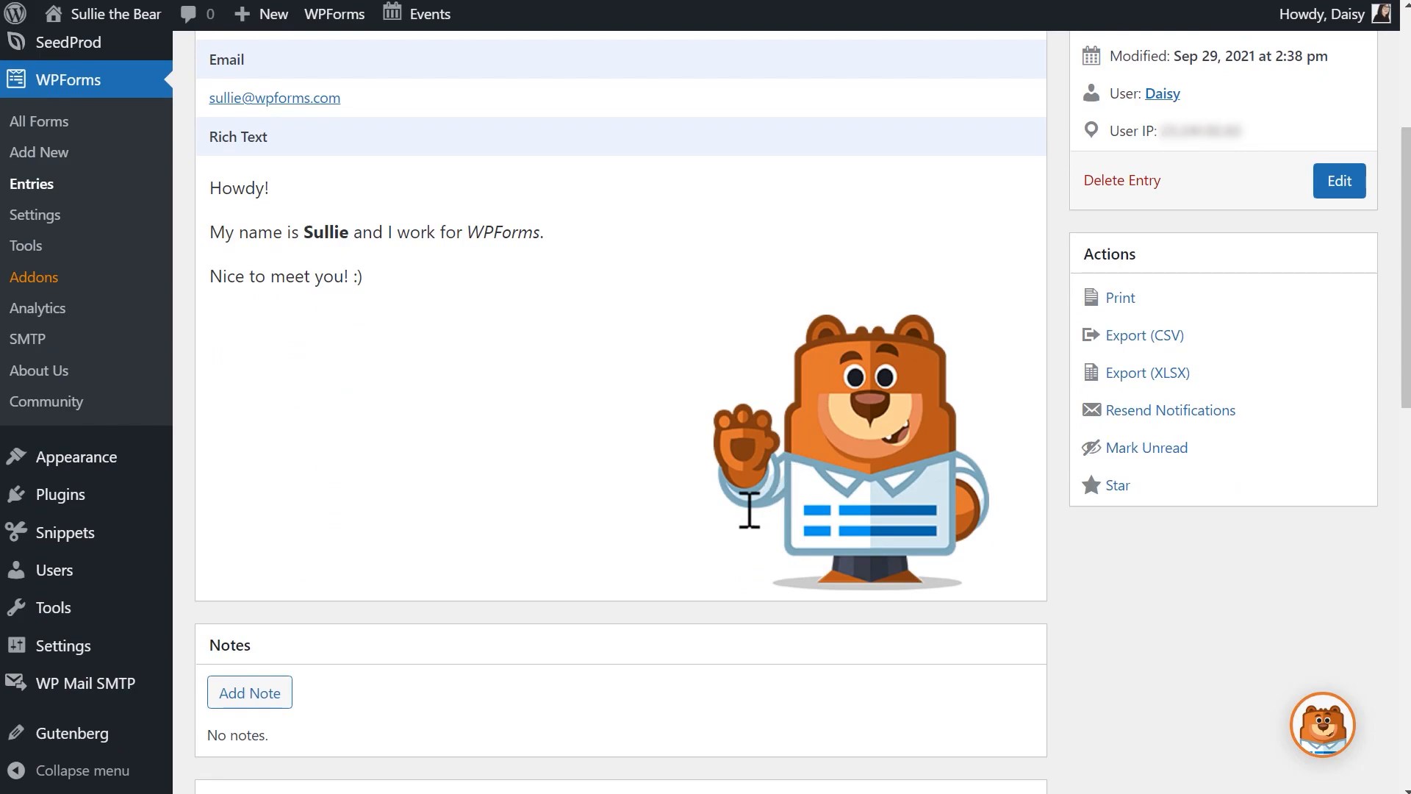